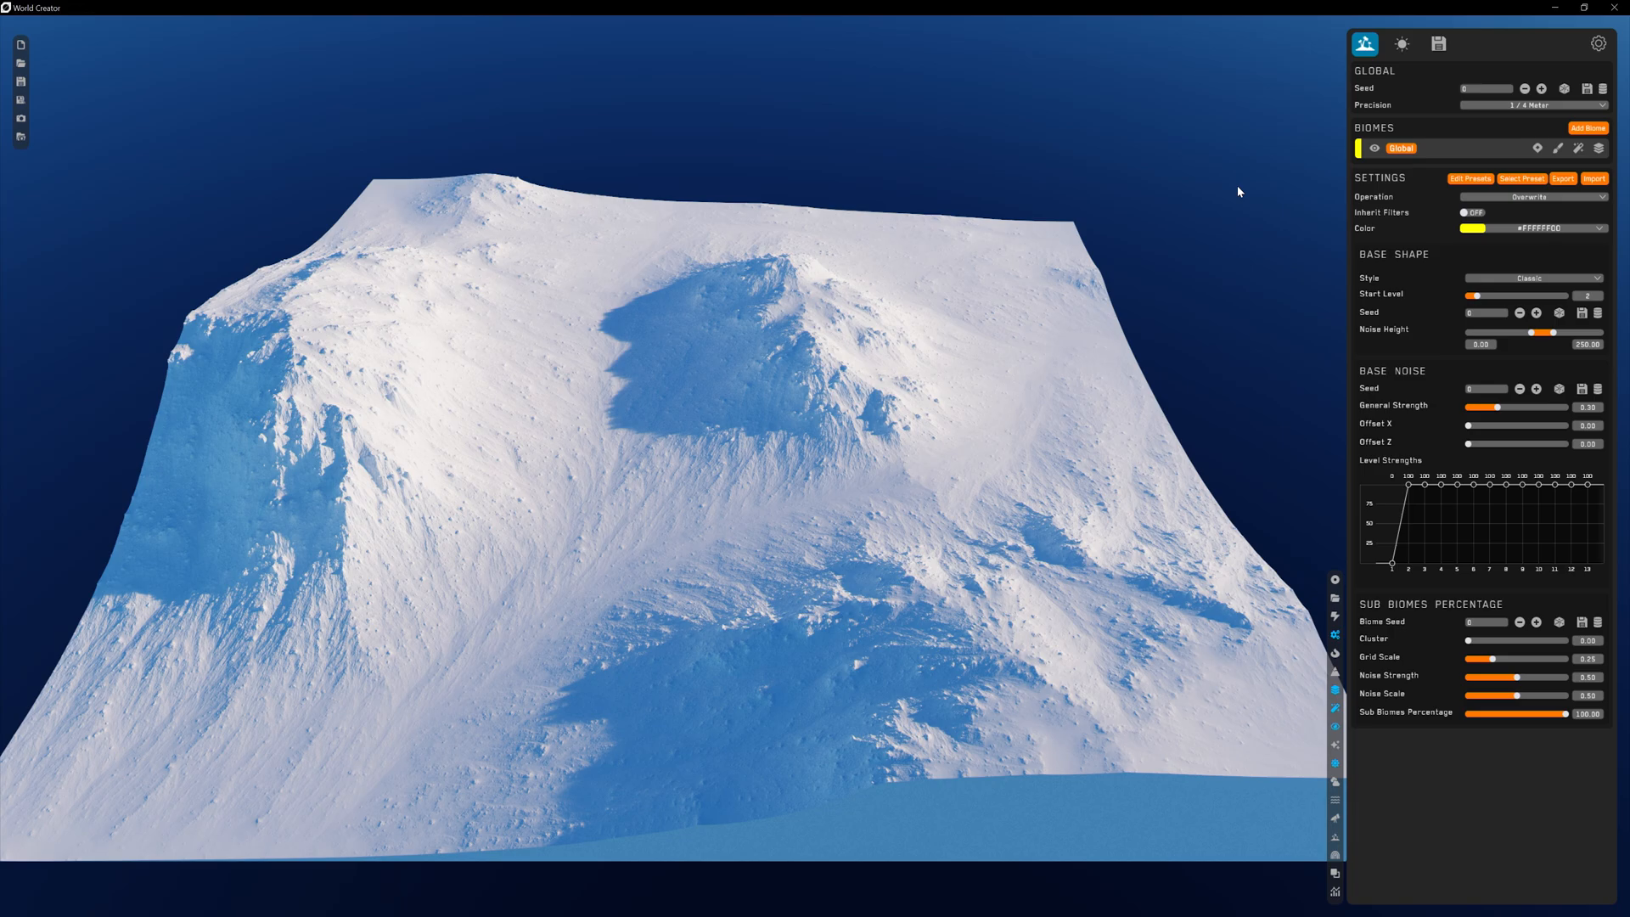
# Review the global biome's filter list, then show the materials list with the white material selected
pyautogui.click(1579, 147)
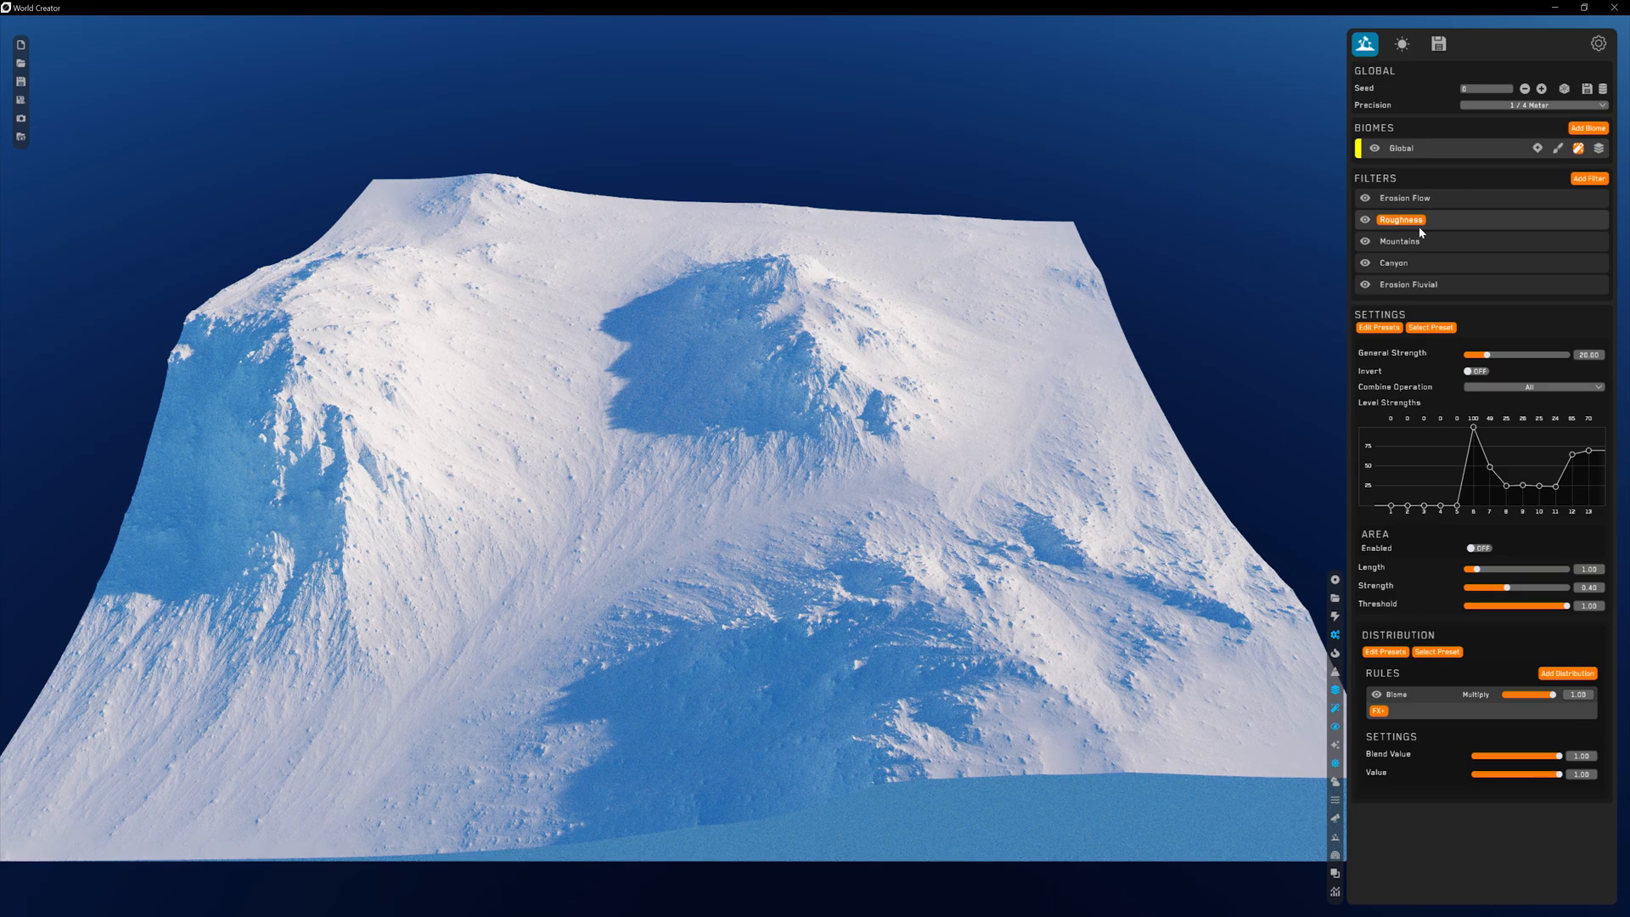
pyautogui.moveTo(1438, 289)
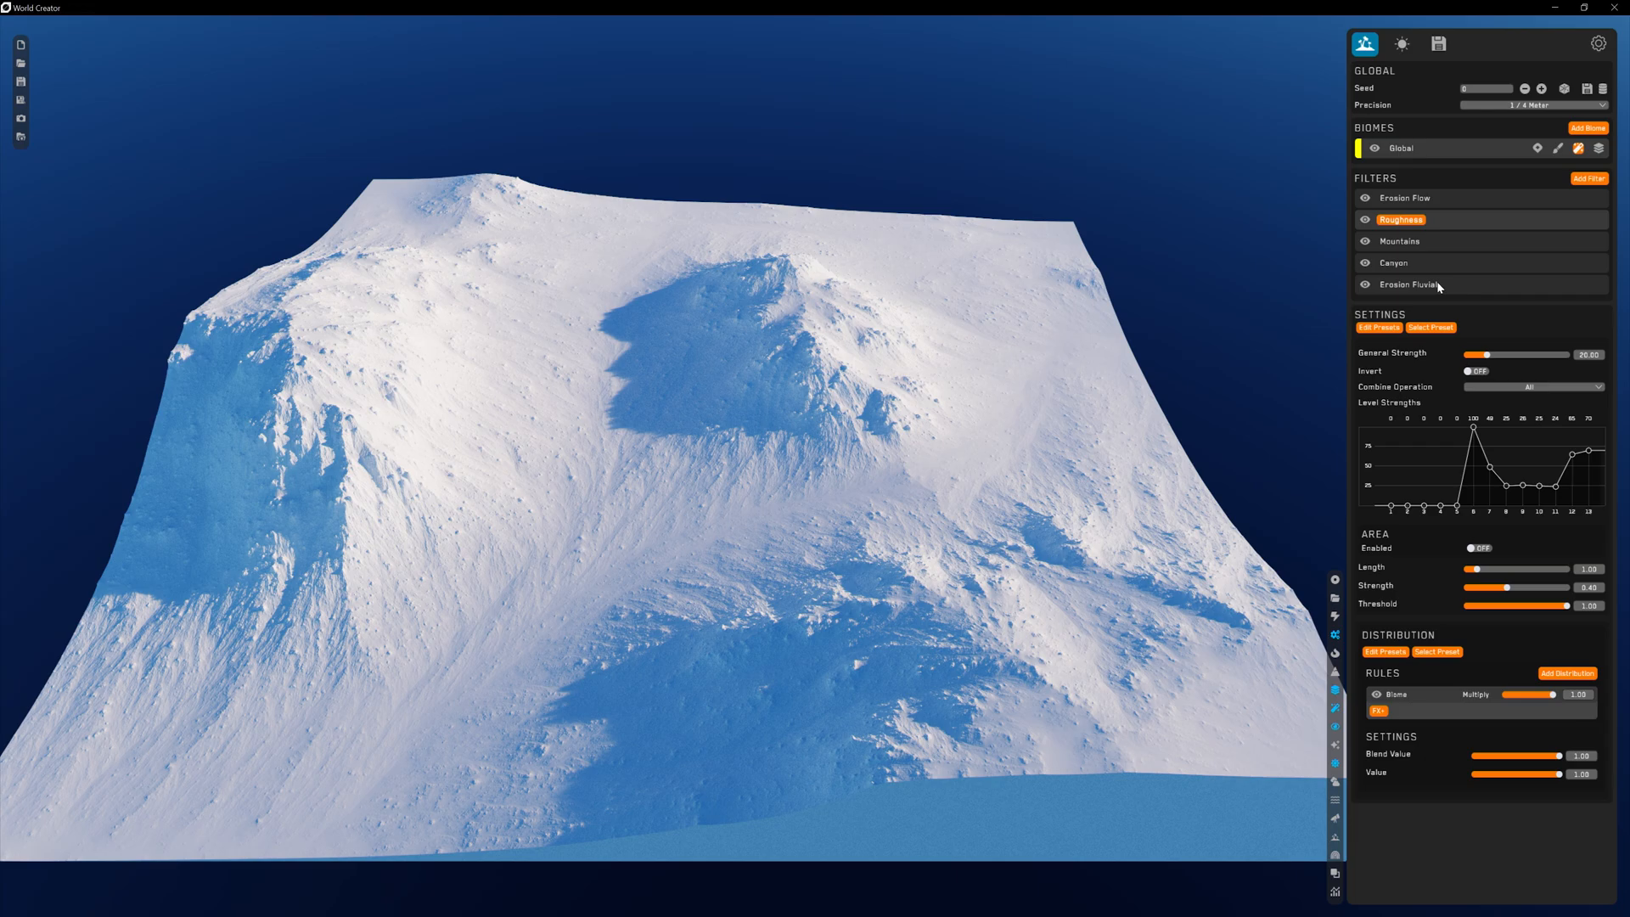
pyautogui.click(1599, 147)
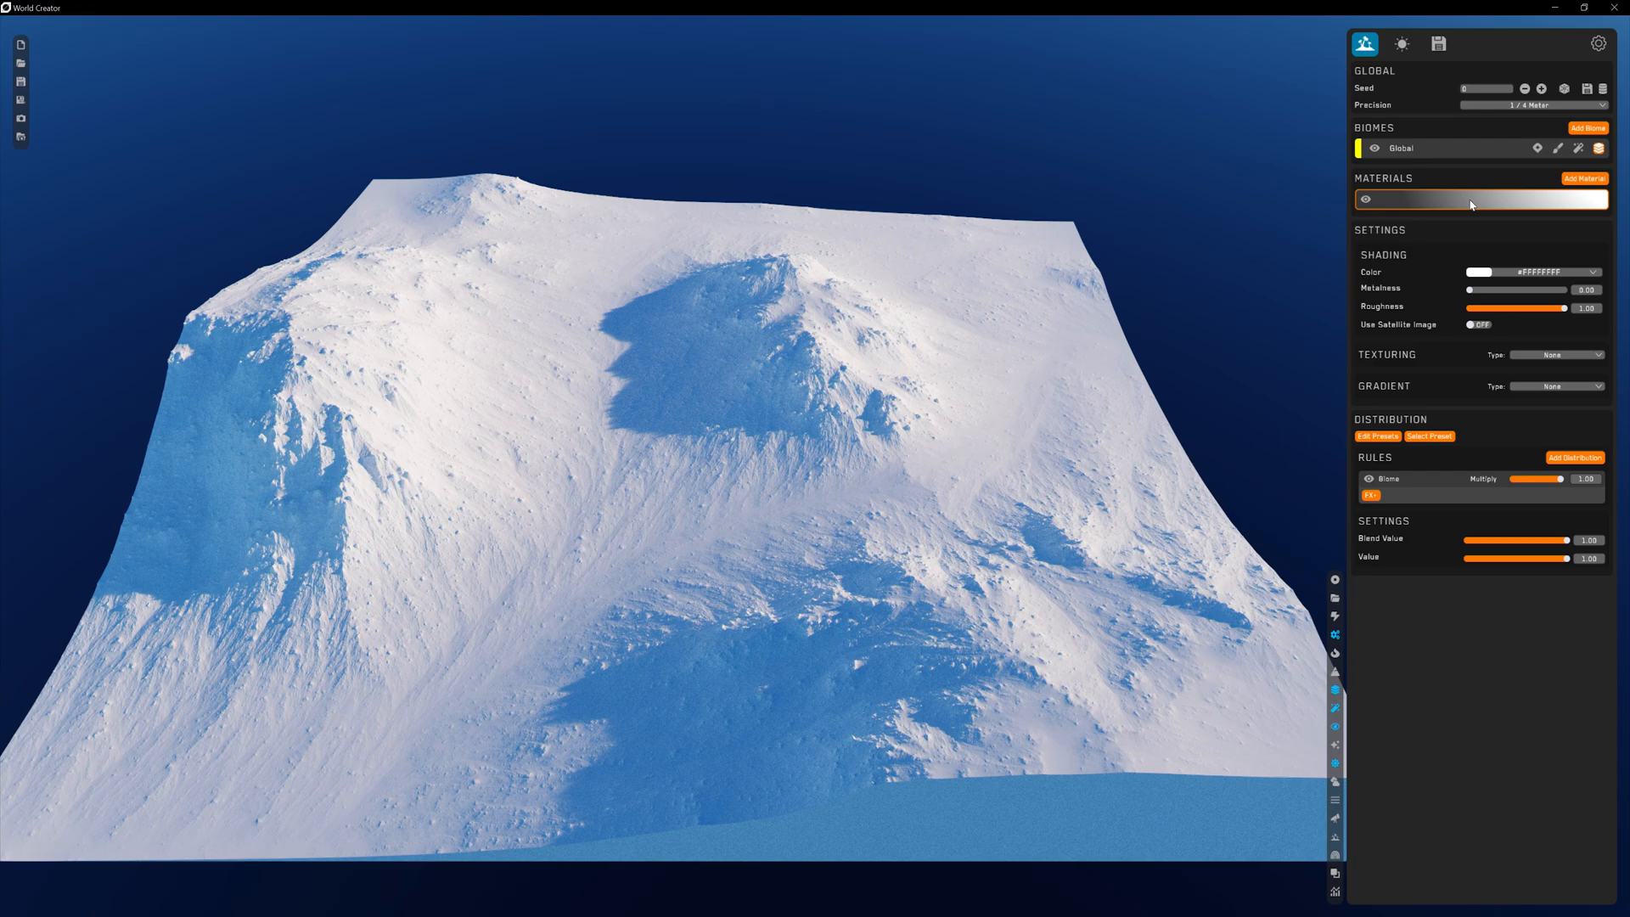
# Recolour the material to a sand tone, add a second material and delete the white one
pyautogui.click(1477, 272)
pyautogui.write('FFFFC96C')
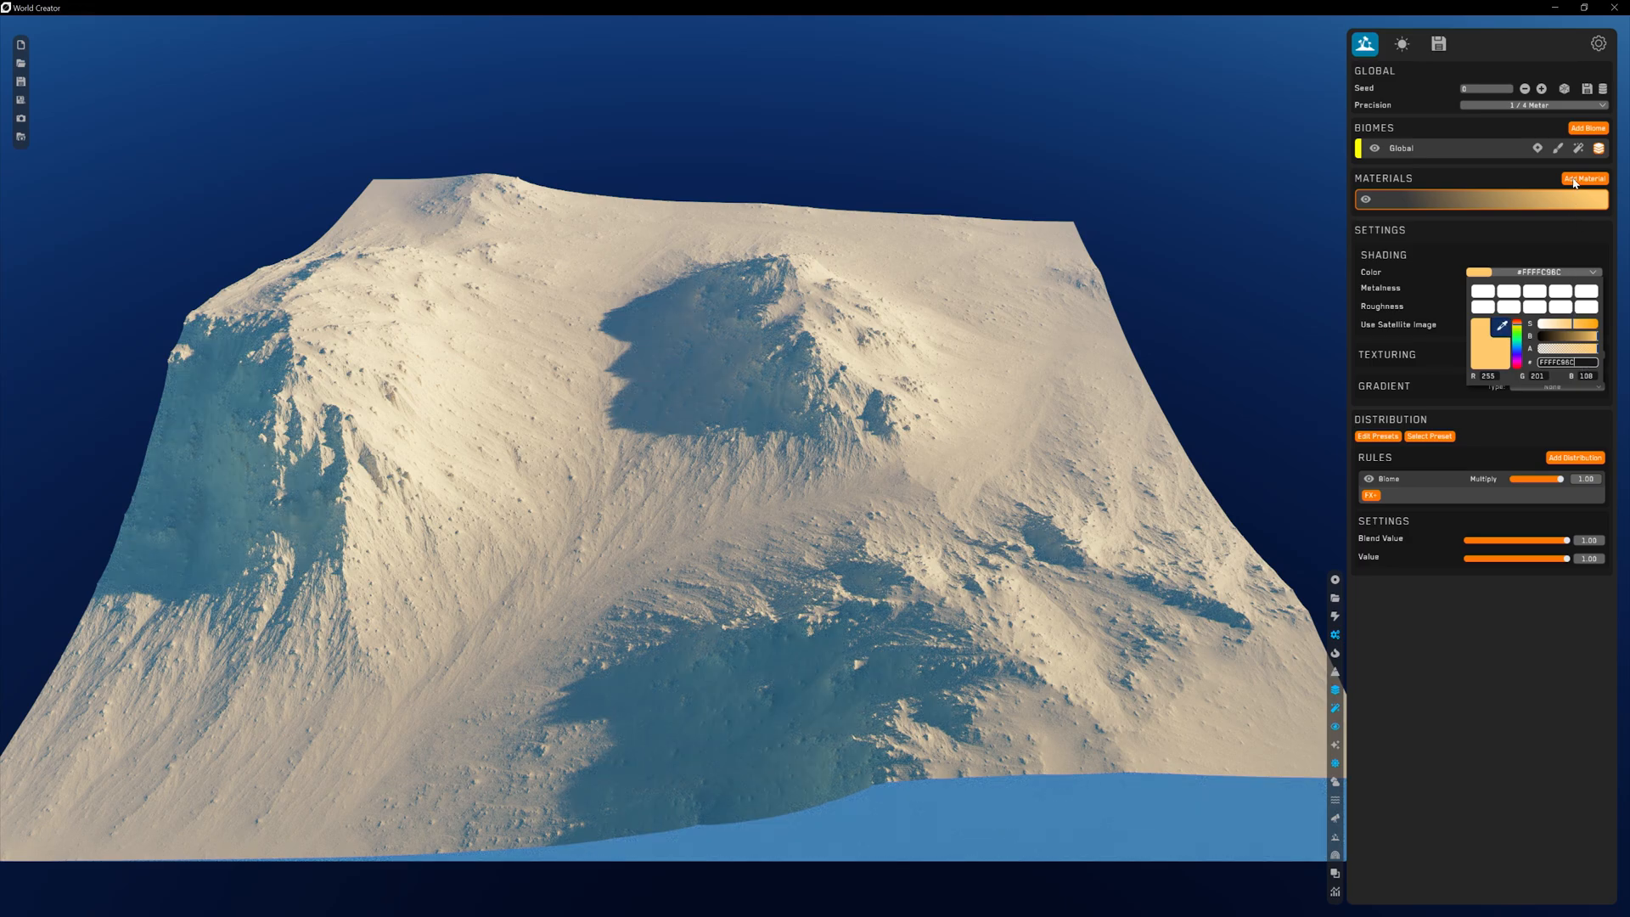
pyautogui.click(1584, 178)
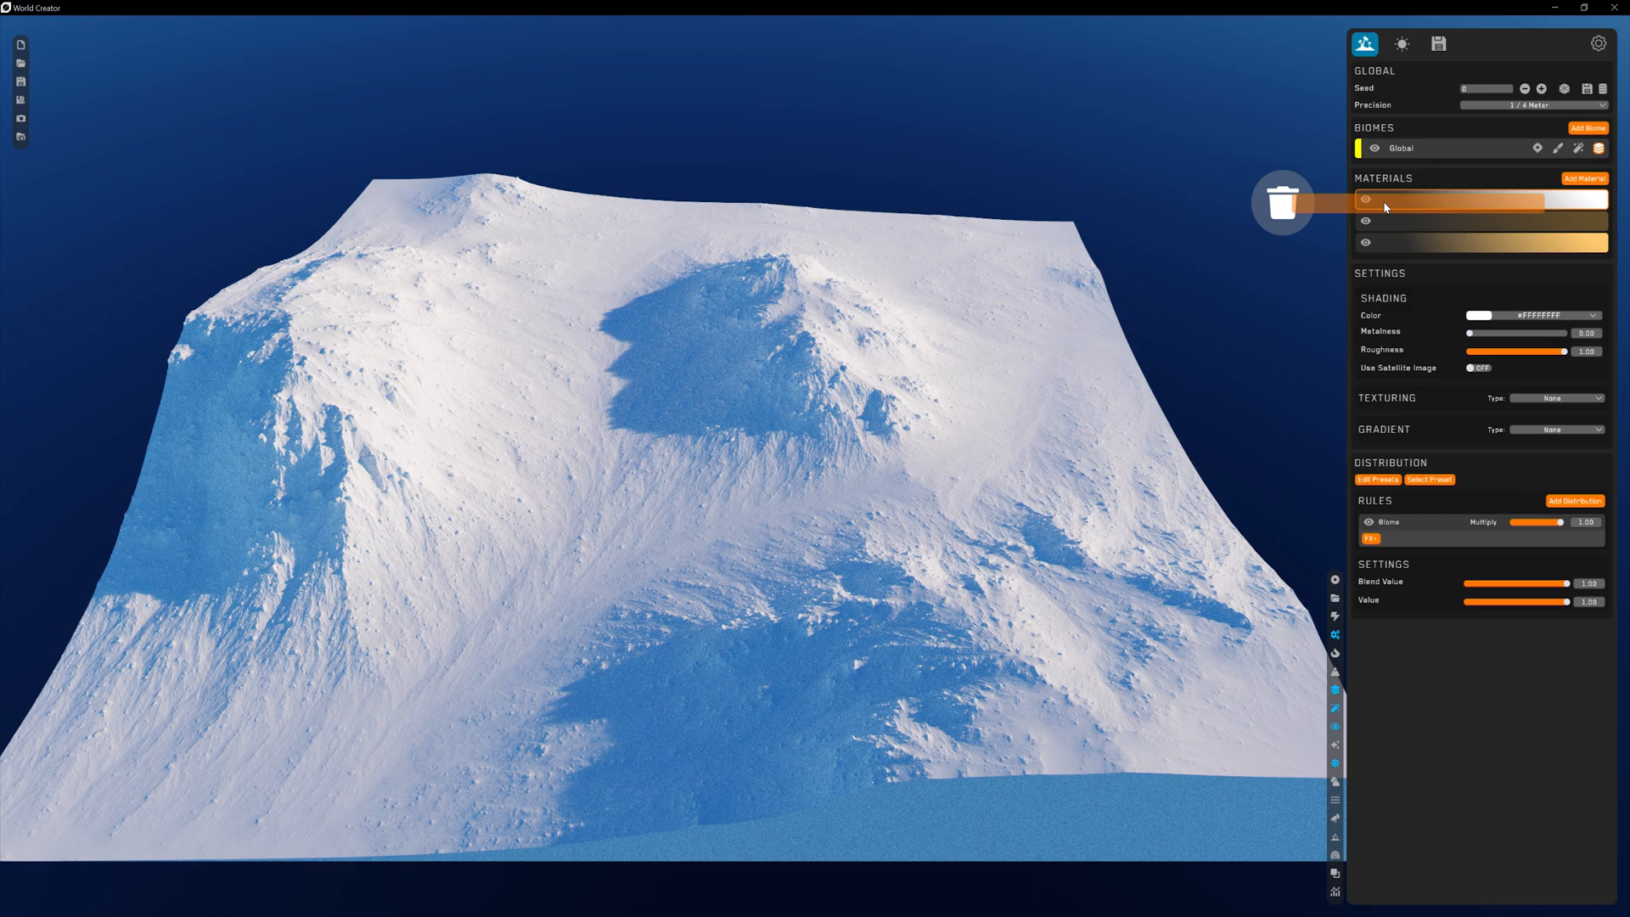
pyautogui.click(1282, 202)
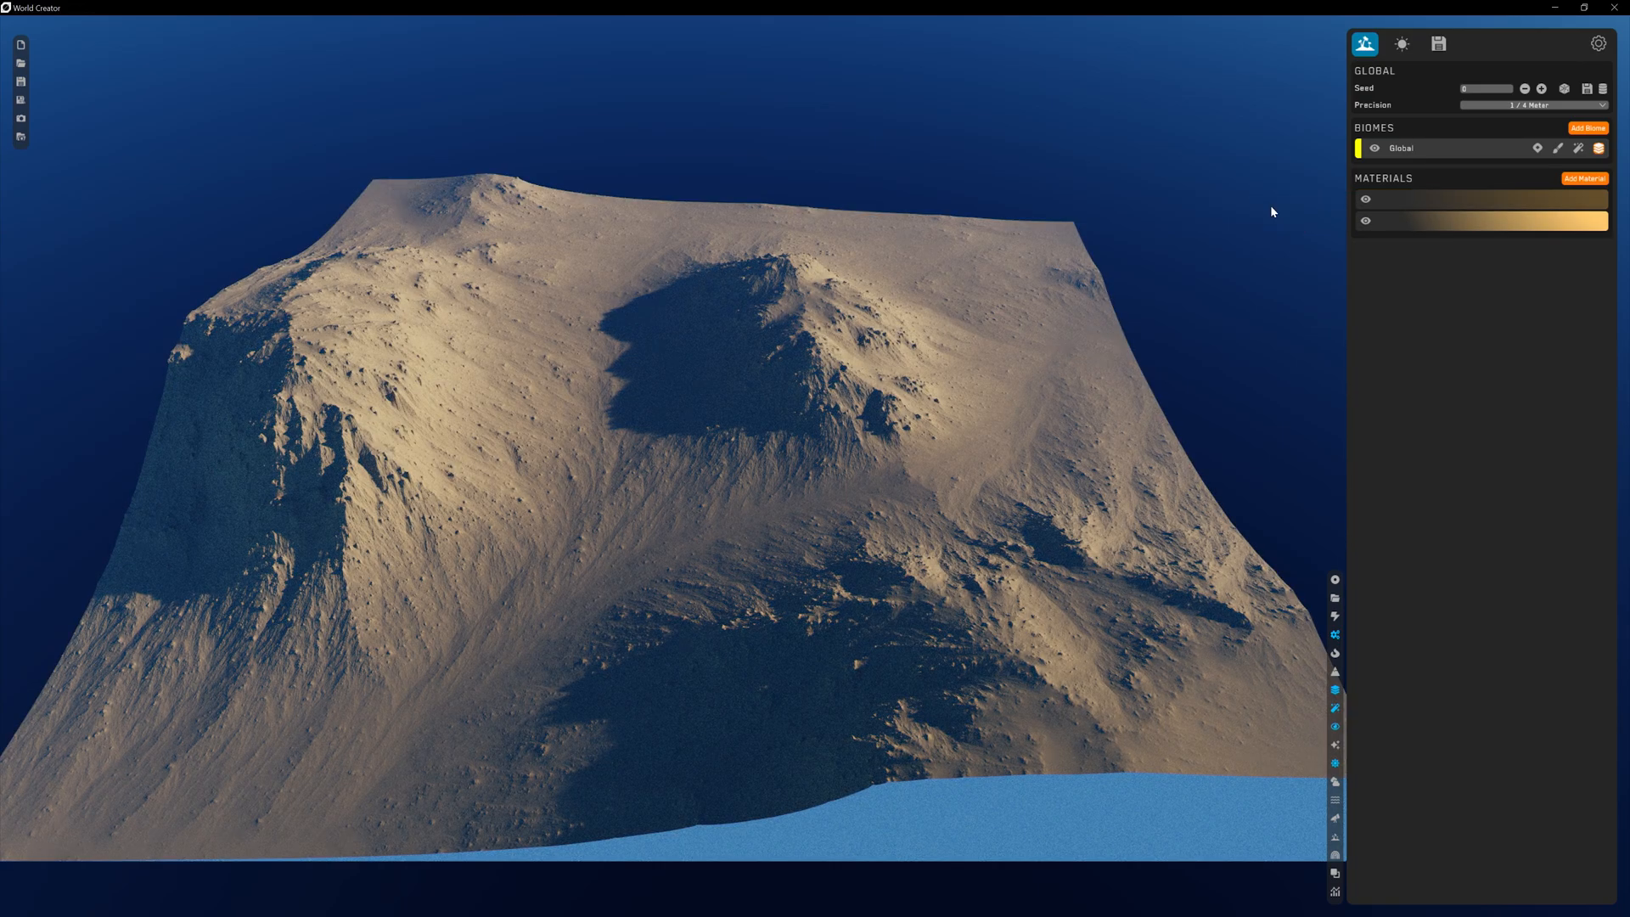
# Add a Height distribution rule to the darker sand material and set its height range
pyautogui.click(1476, 198)
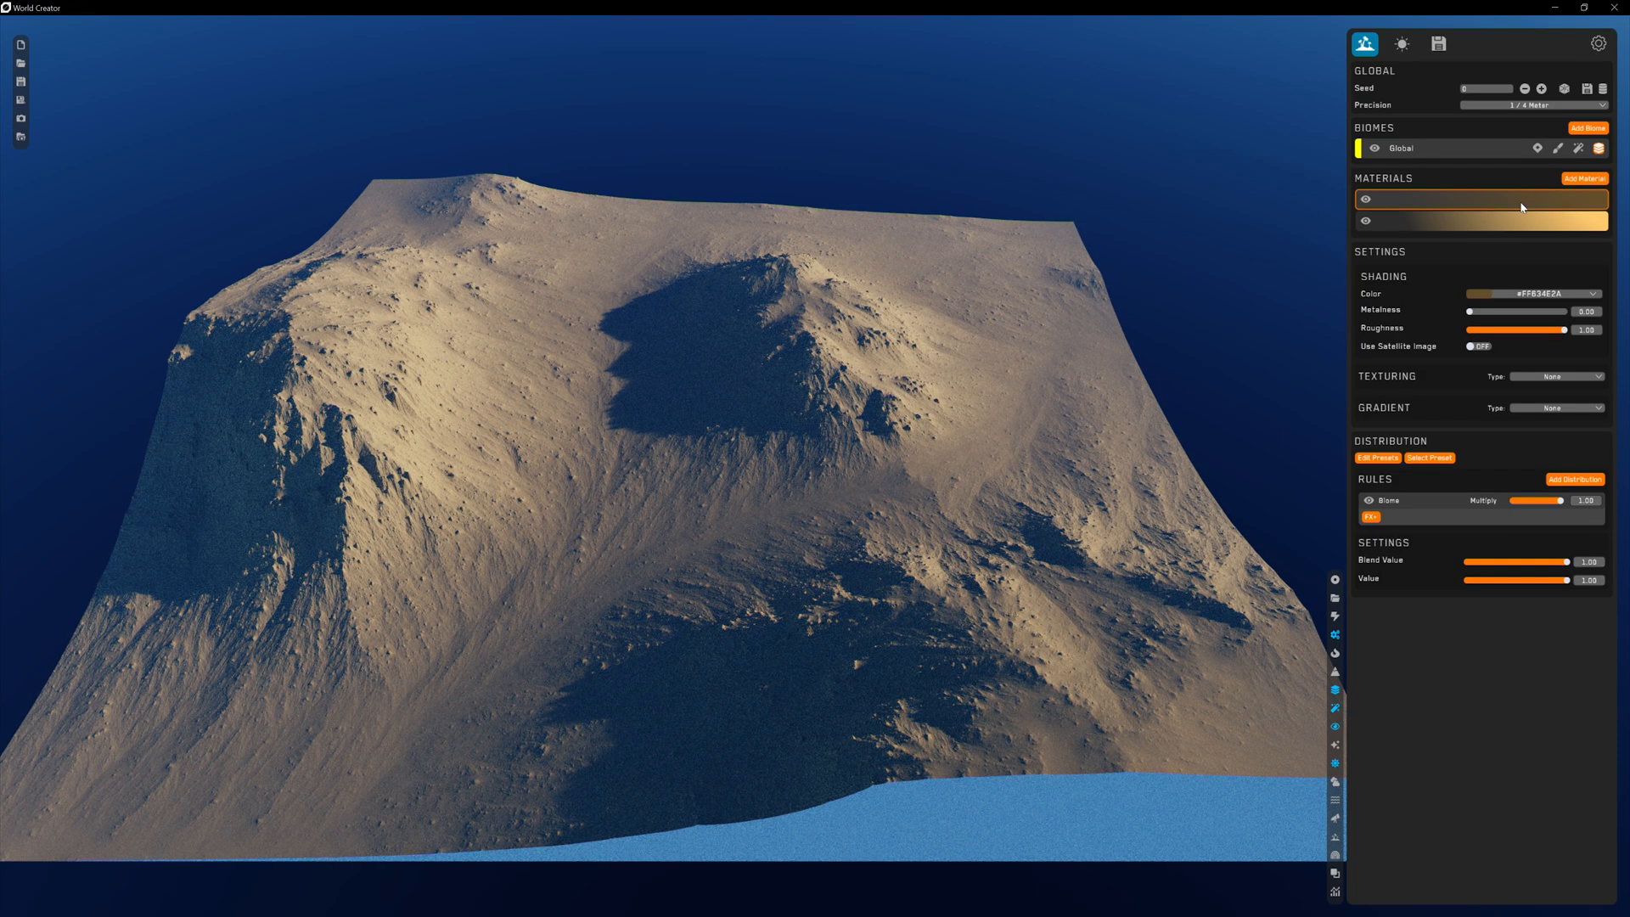
pyautogui.click(1574, 479)
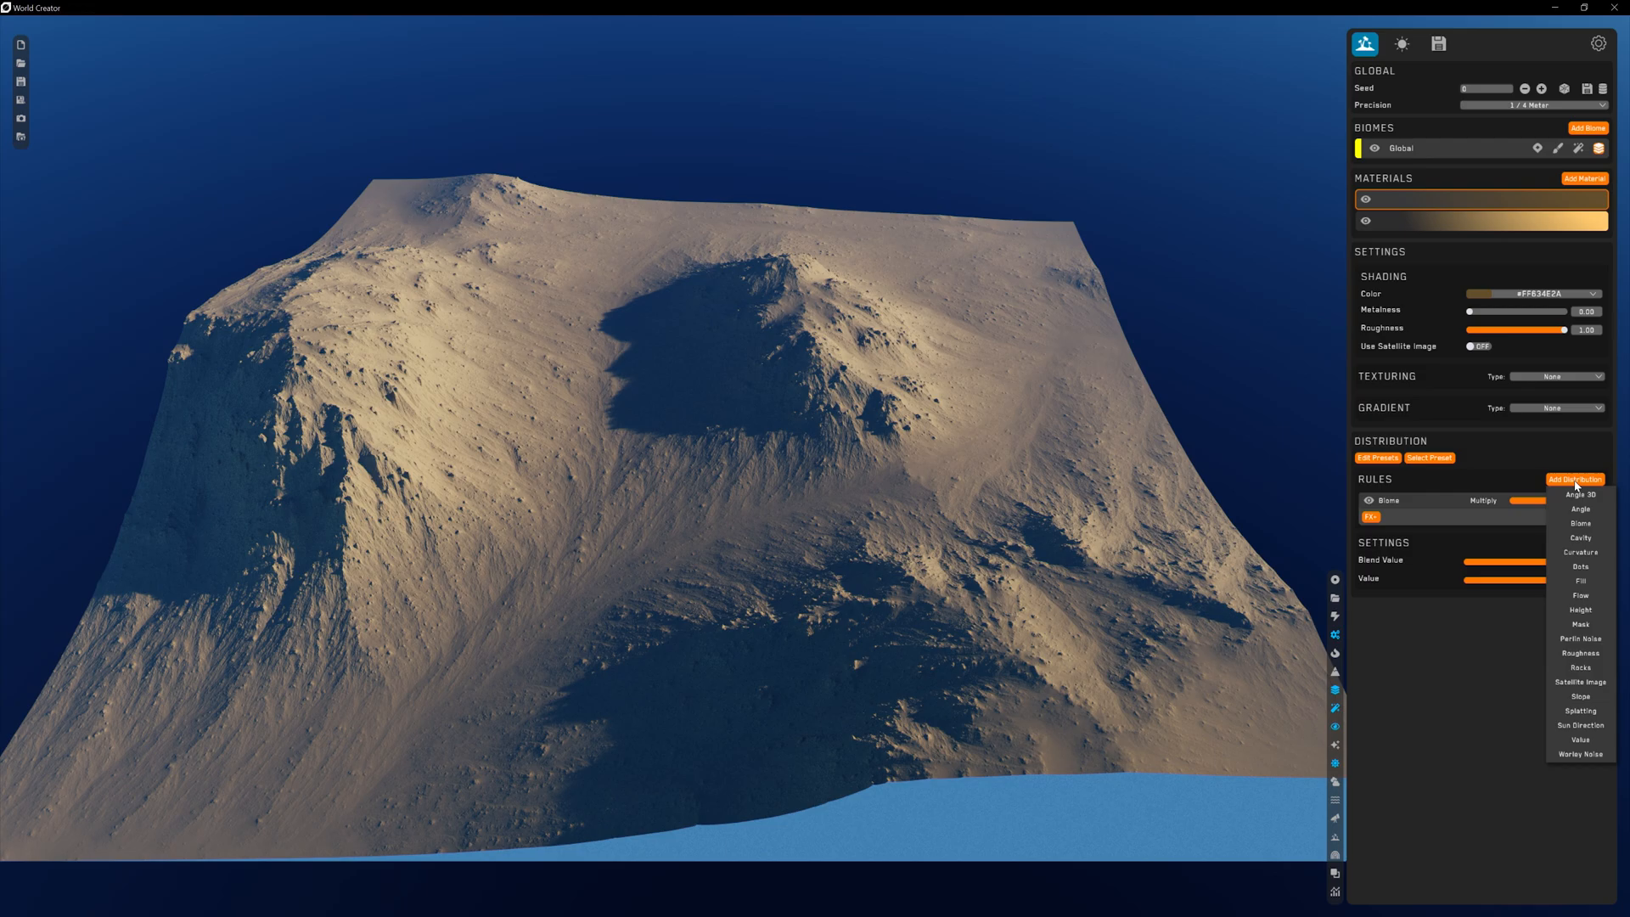
pyautogui.moveTo(1581, 655)
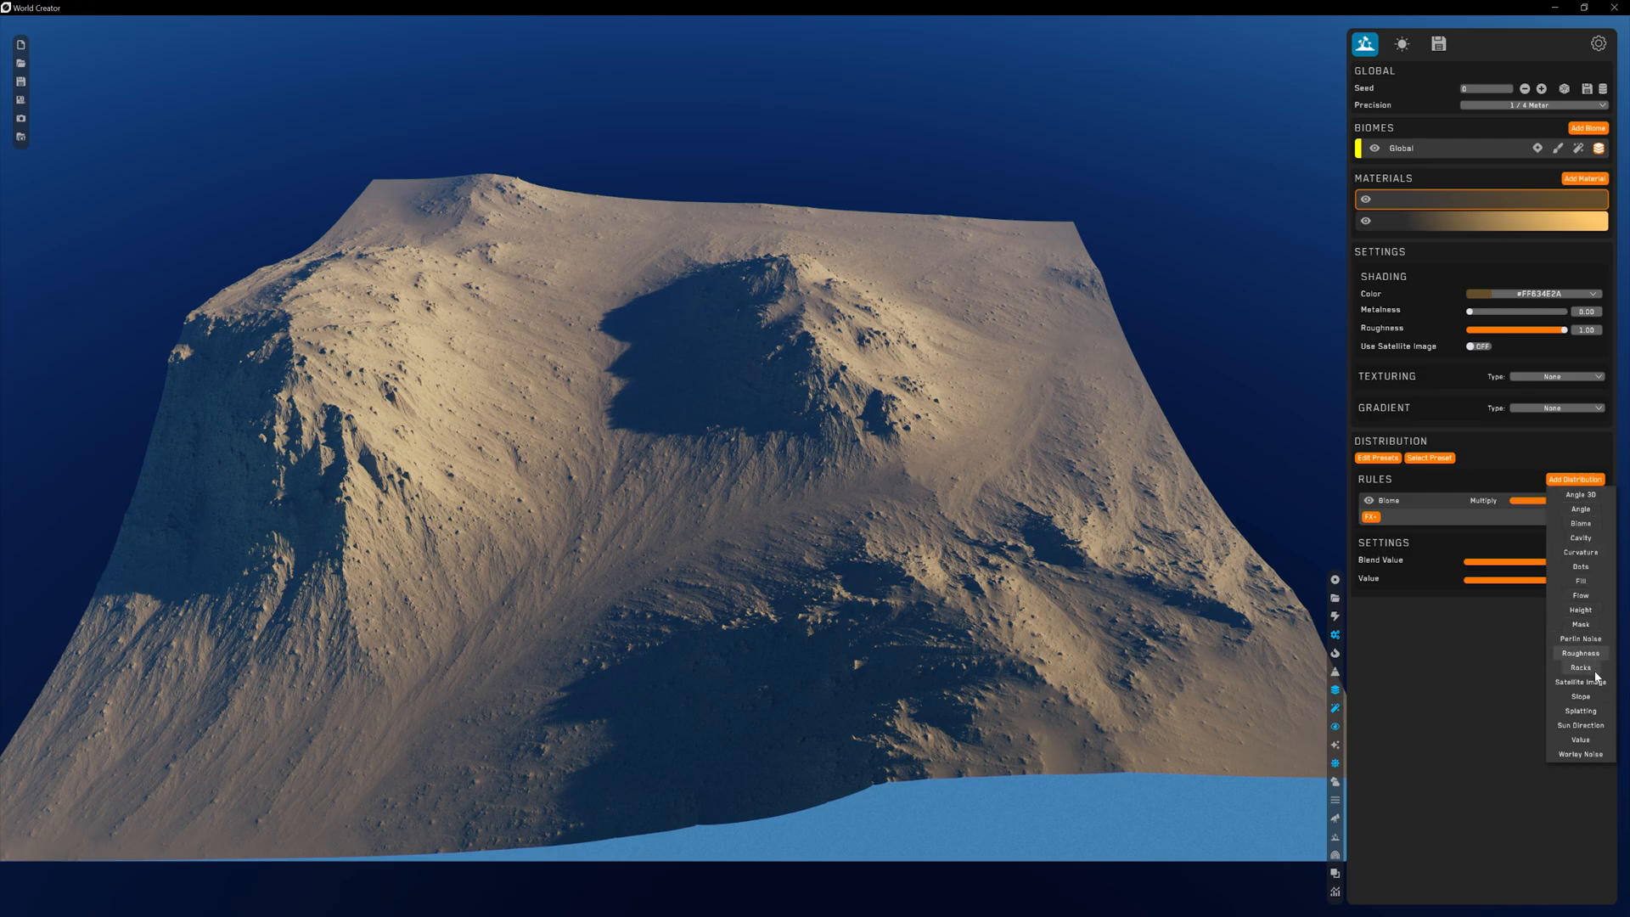
pyautogui.moveTo(1581, 538)
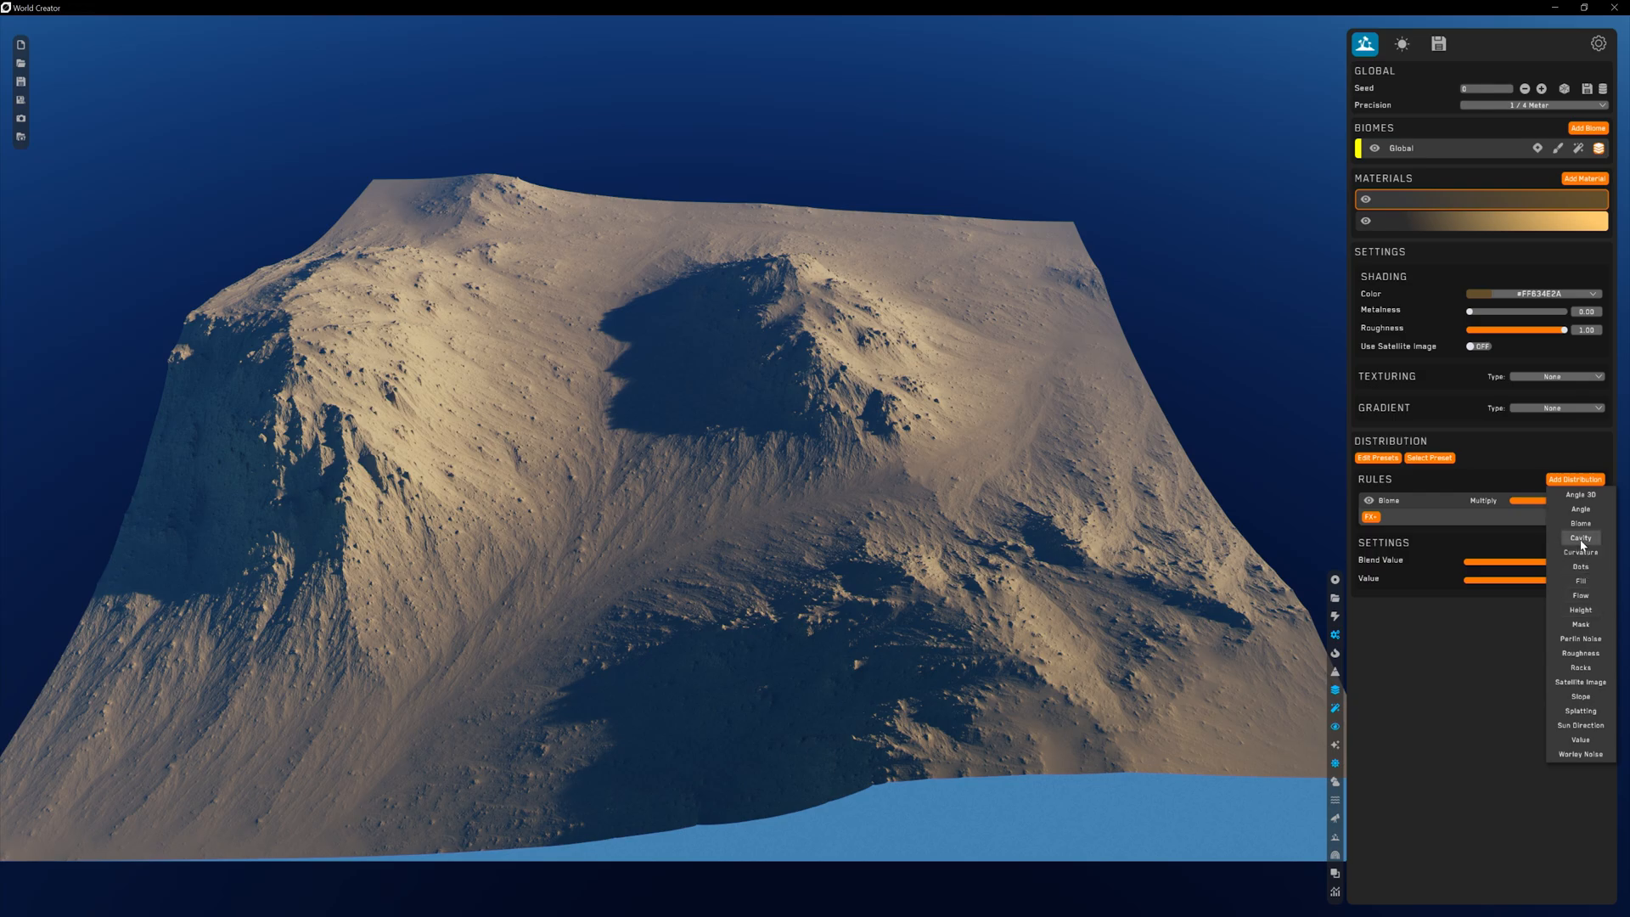
pyautogui.click(1581, 609)
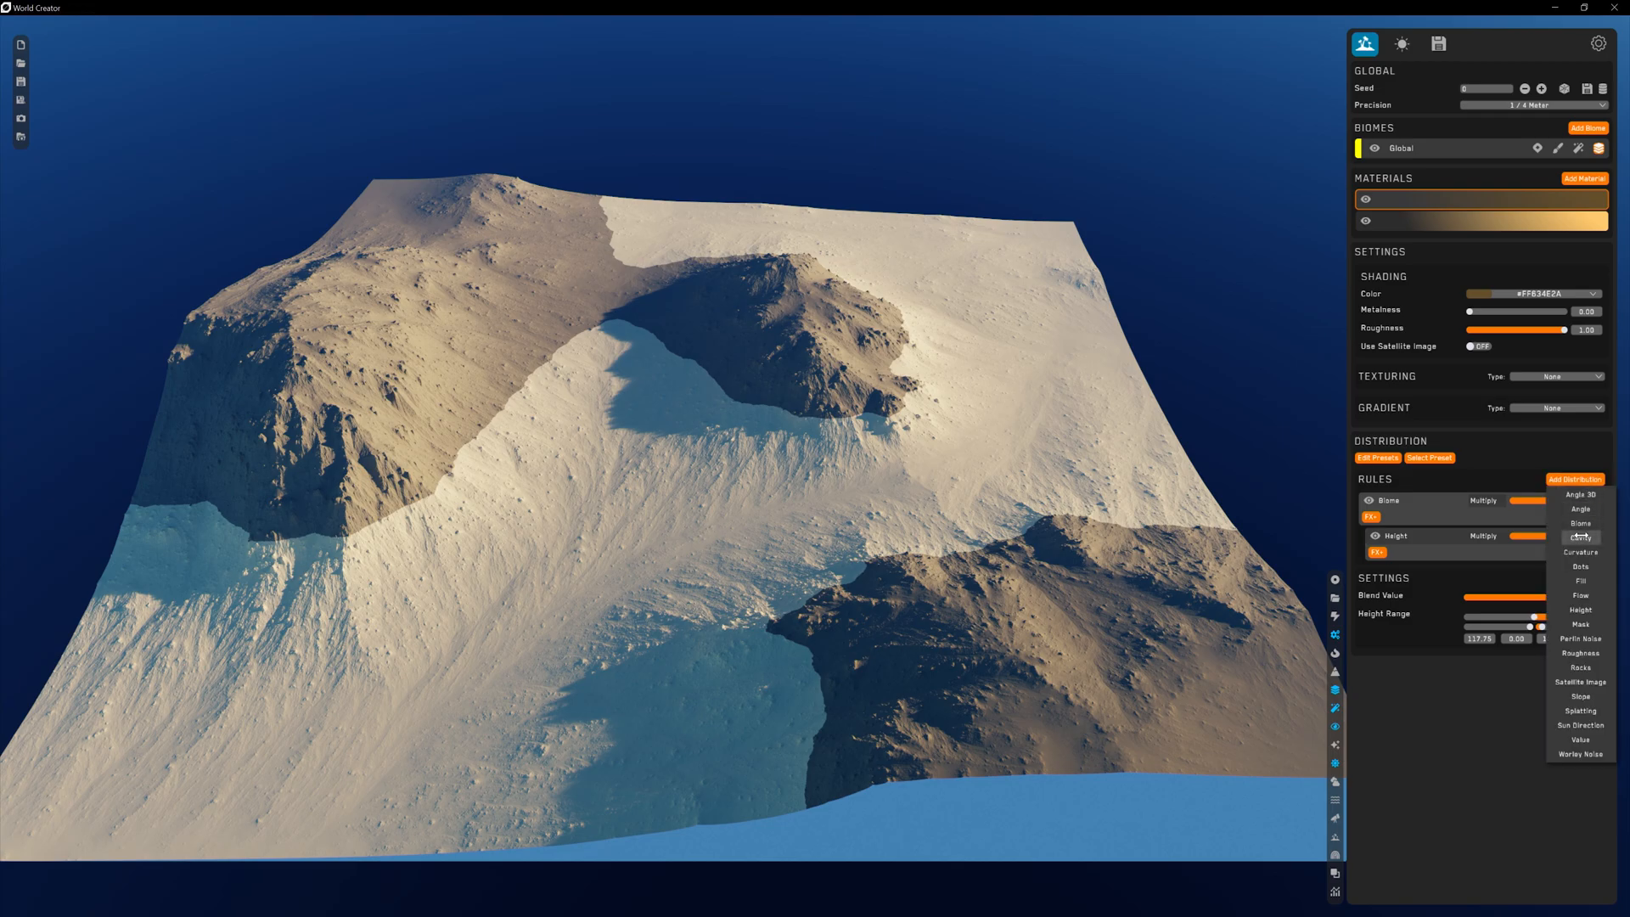
# Add a Cavity rule set to Concave, combining with the height rule as Multiply
pyautogui.click(1579, 535)
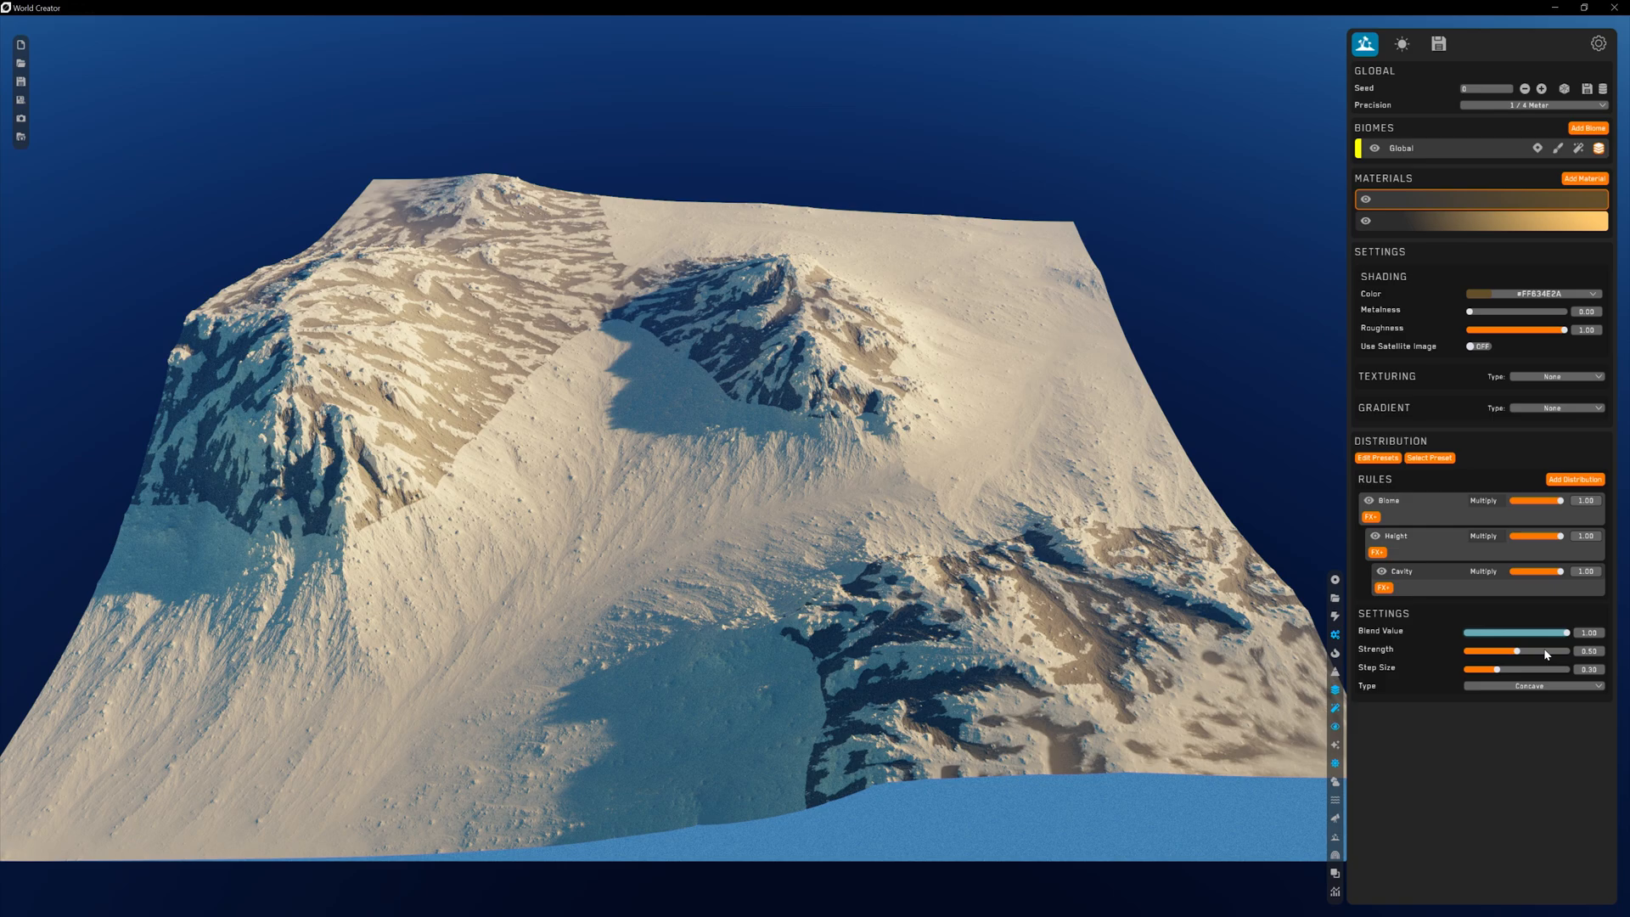
pyautogui.click(1533, 684)
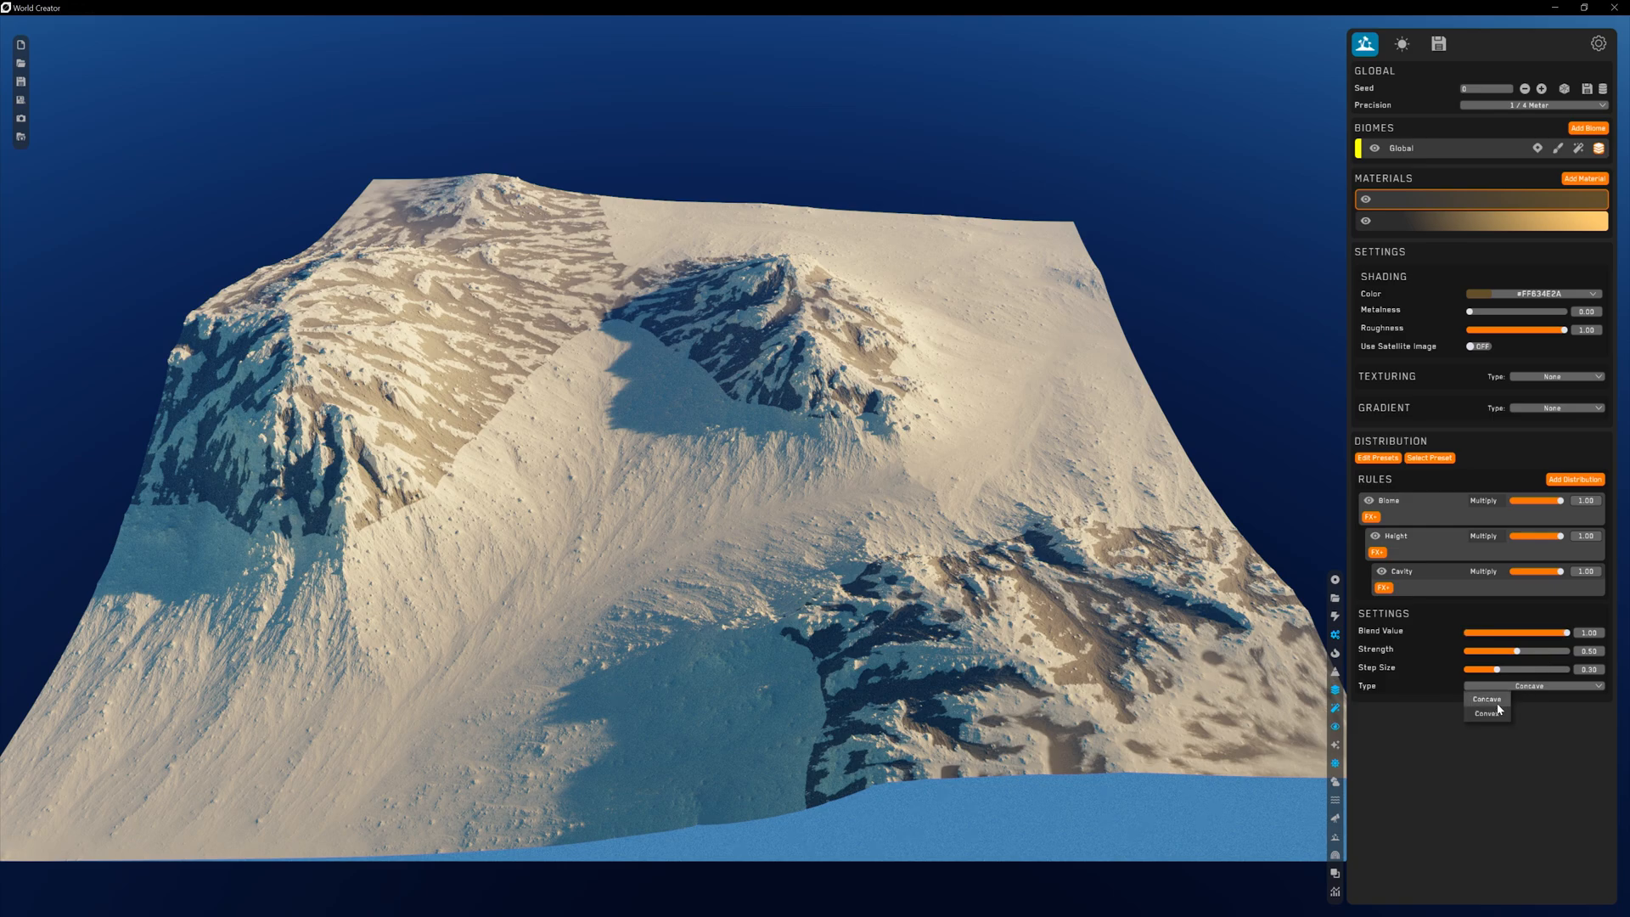
pyautogui.click(1486, 715)
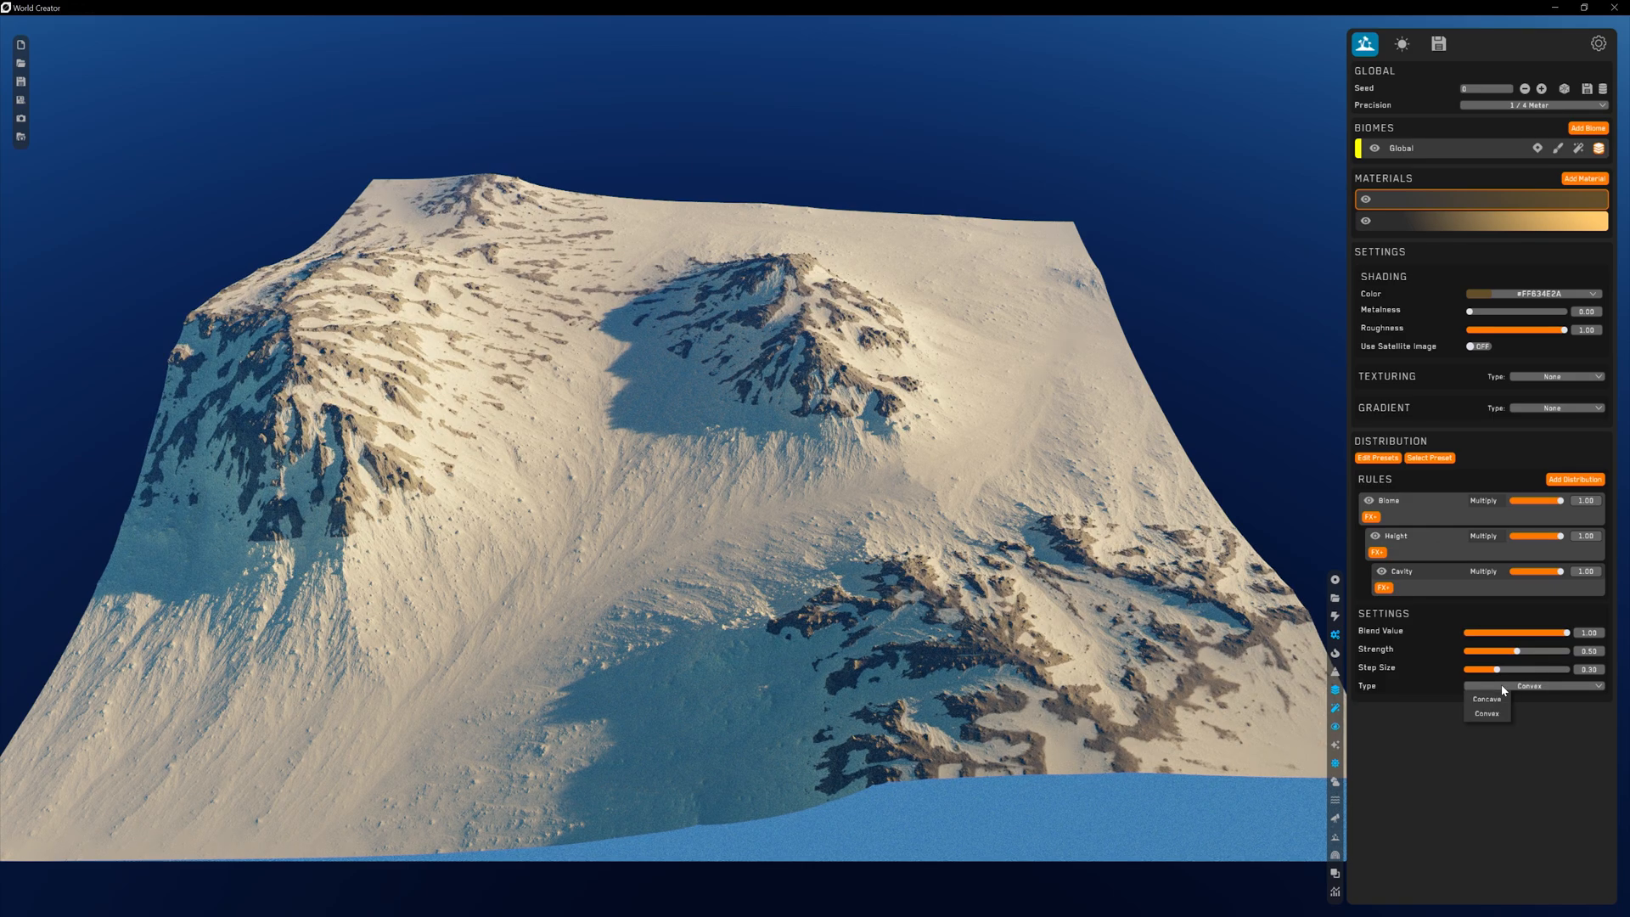
pyautogui.click(1484, 698)
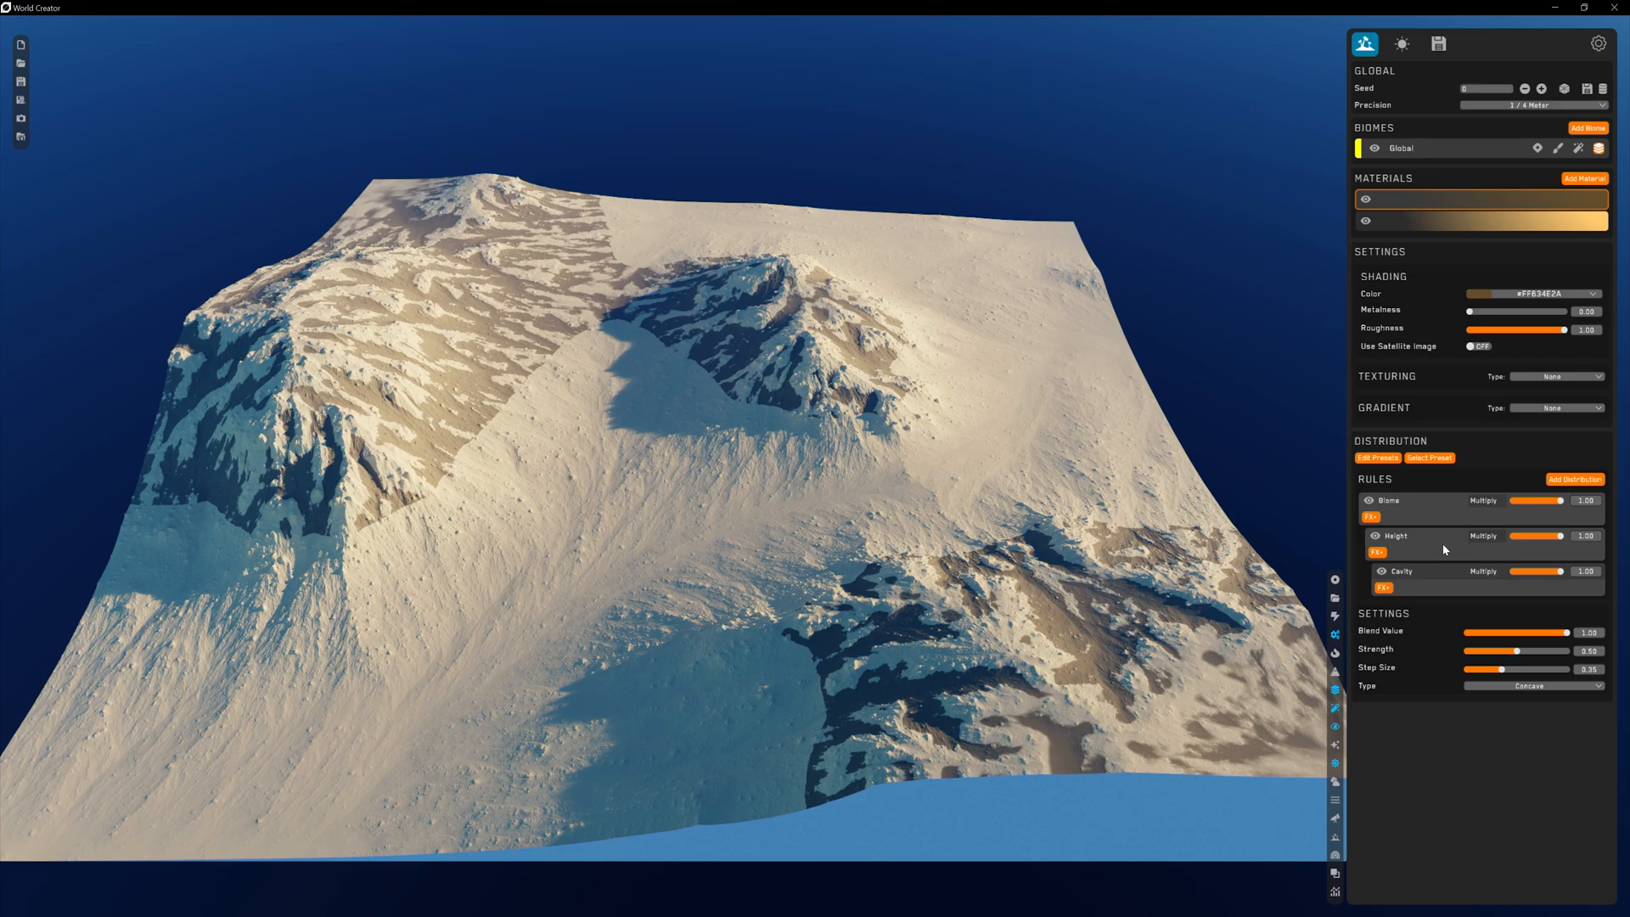
pyautogui.click(1484, 573)
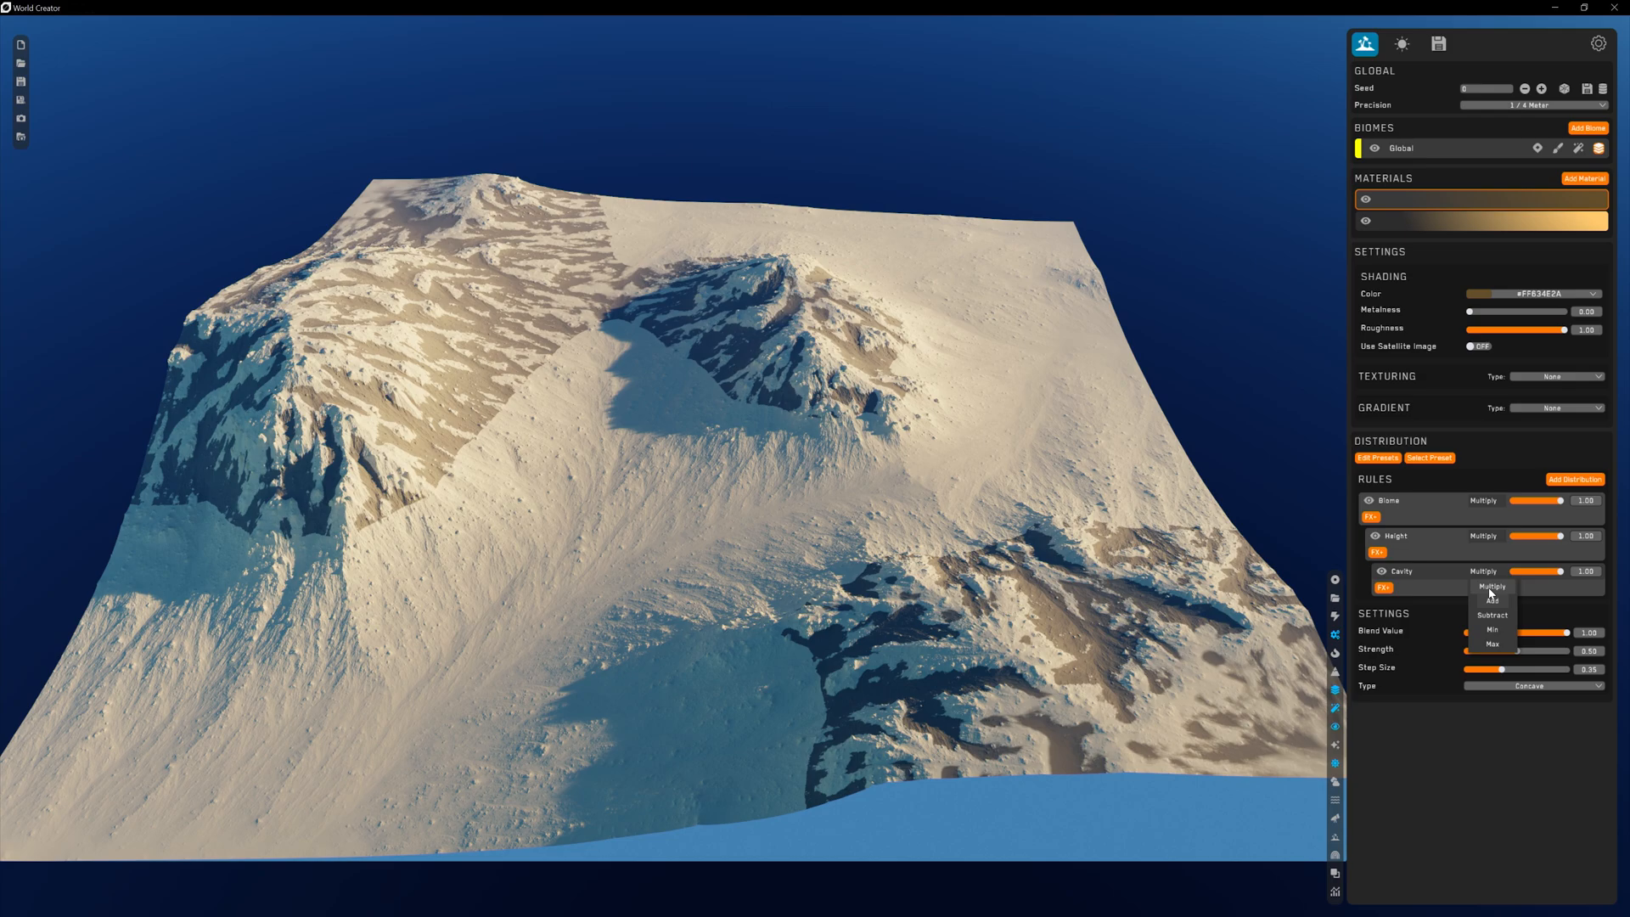
pyautogui.click(1484, 571)
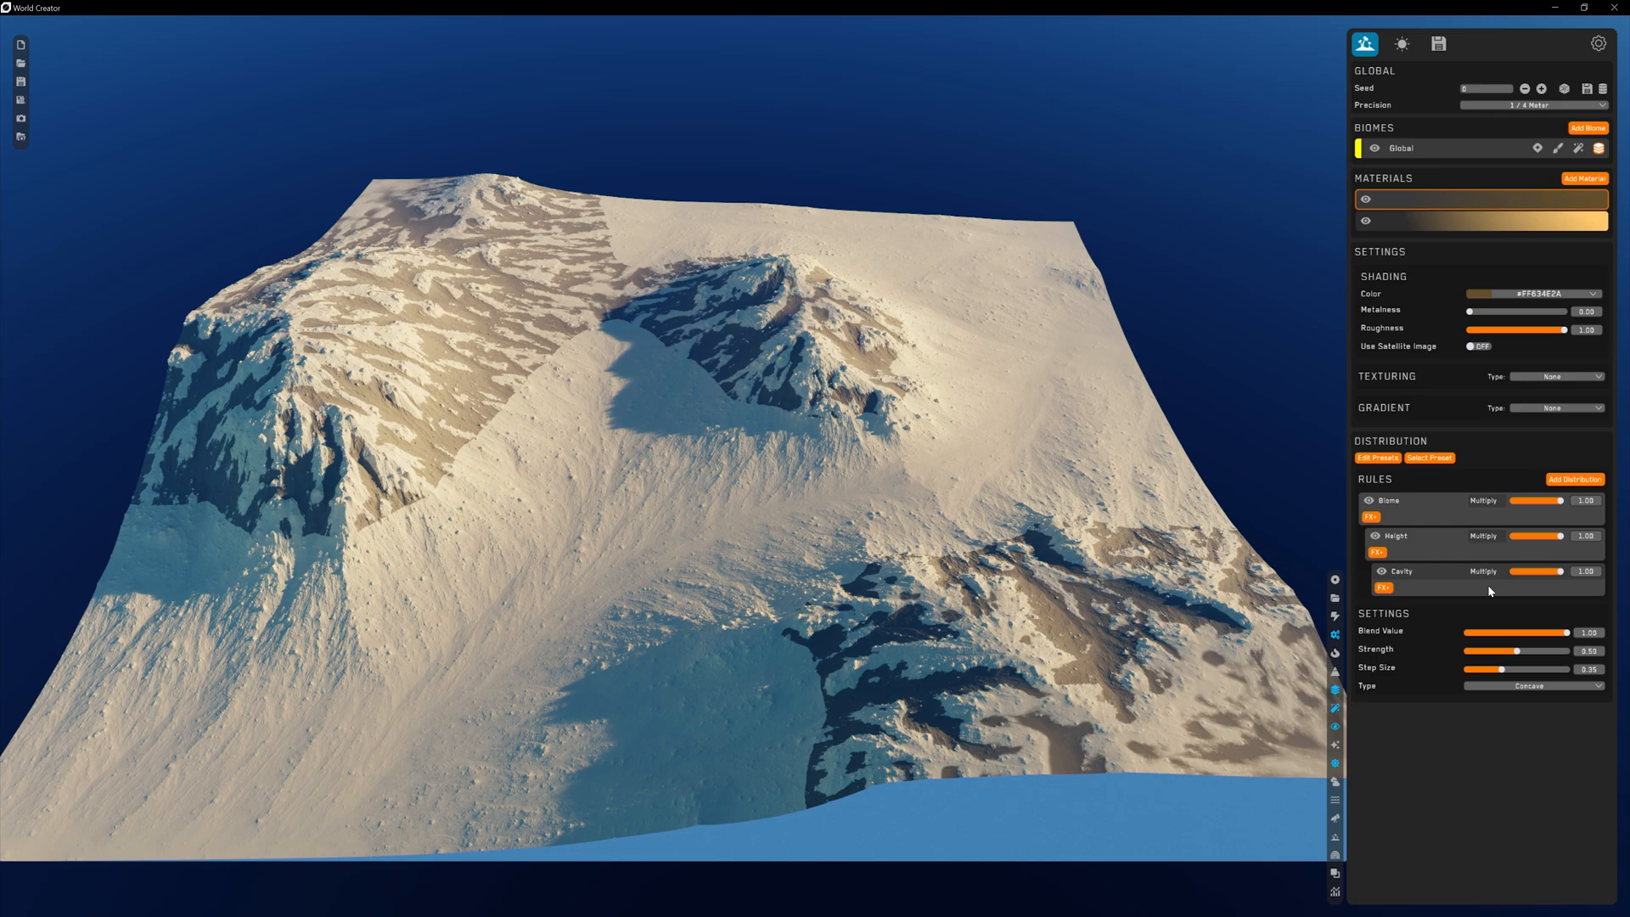
pyautogui.moveTo(1398, 593)
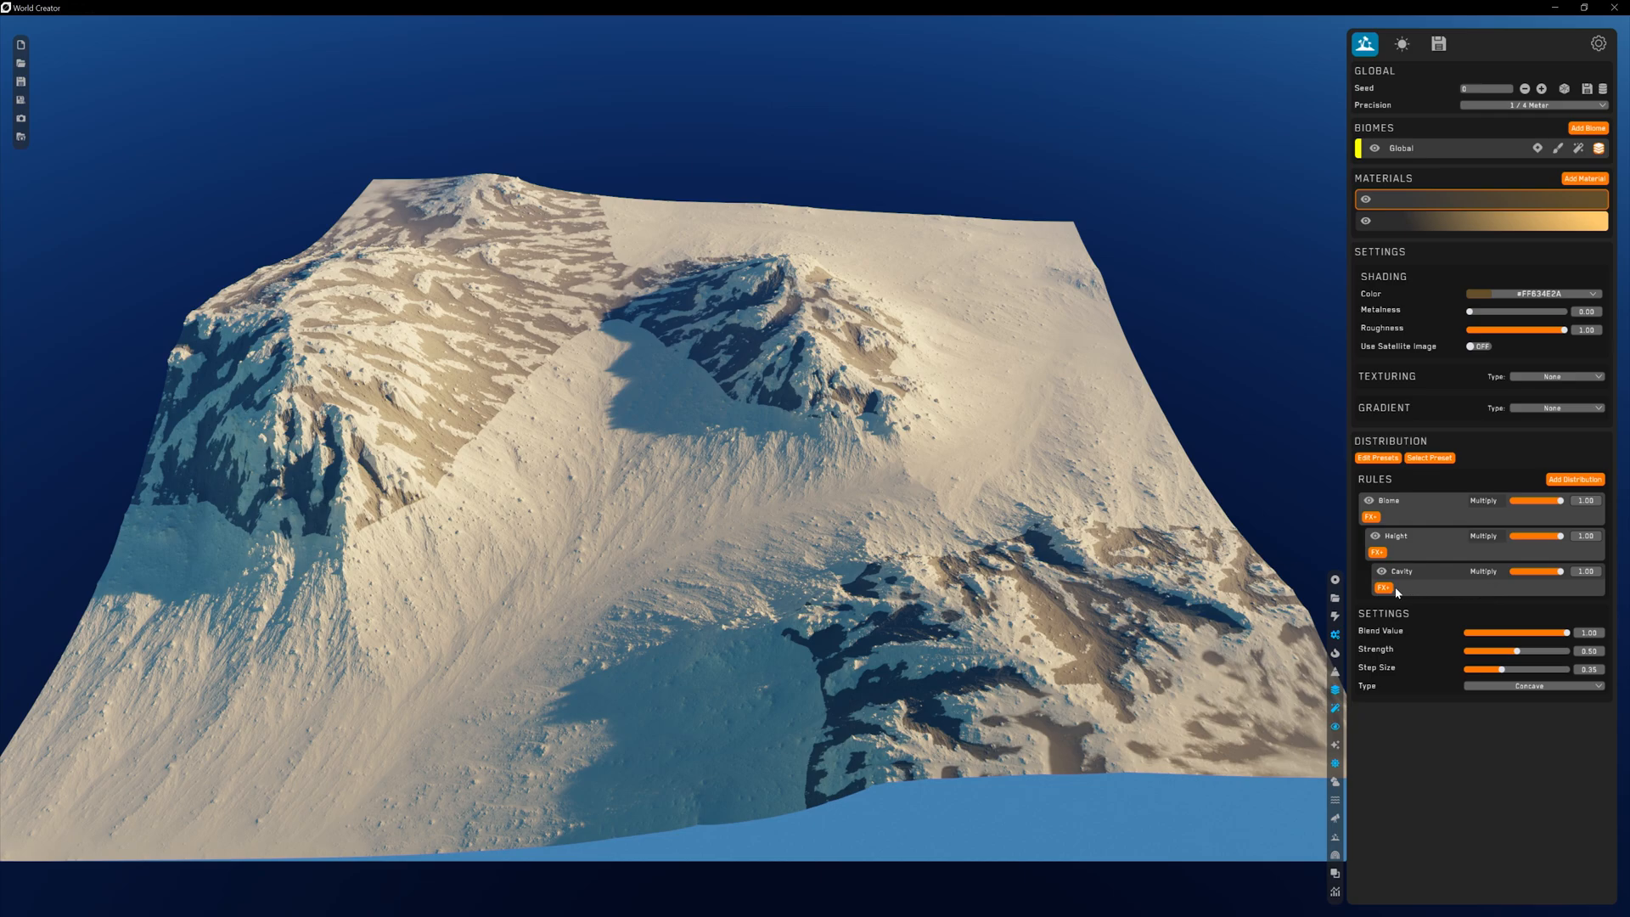
# Show the list of filter types that can be added under the Height rule
pyautogui.click(1377, 588)
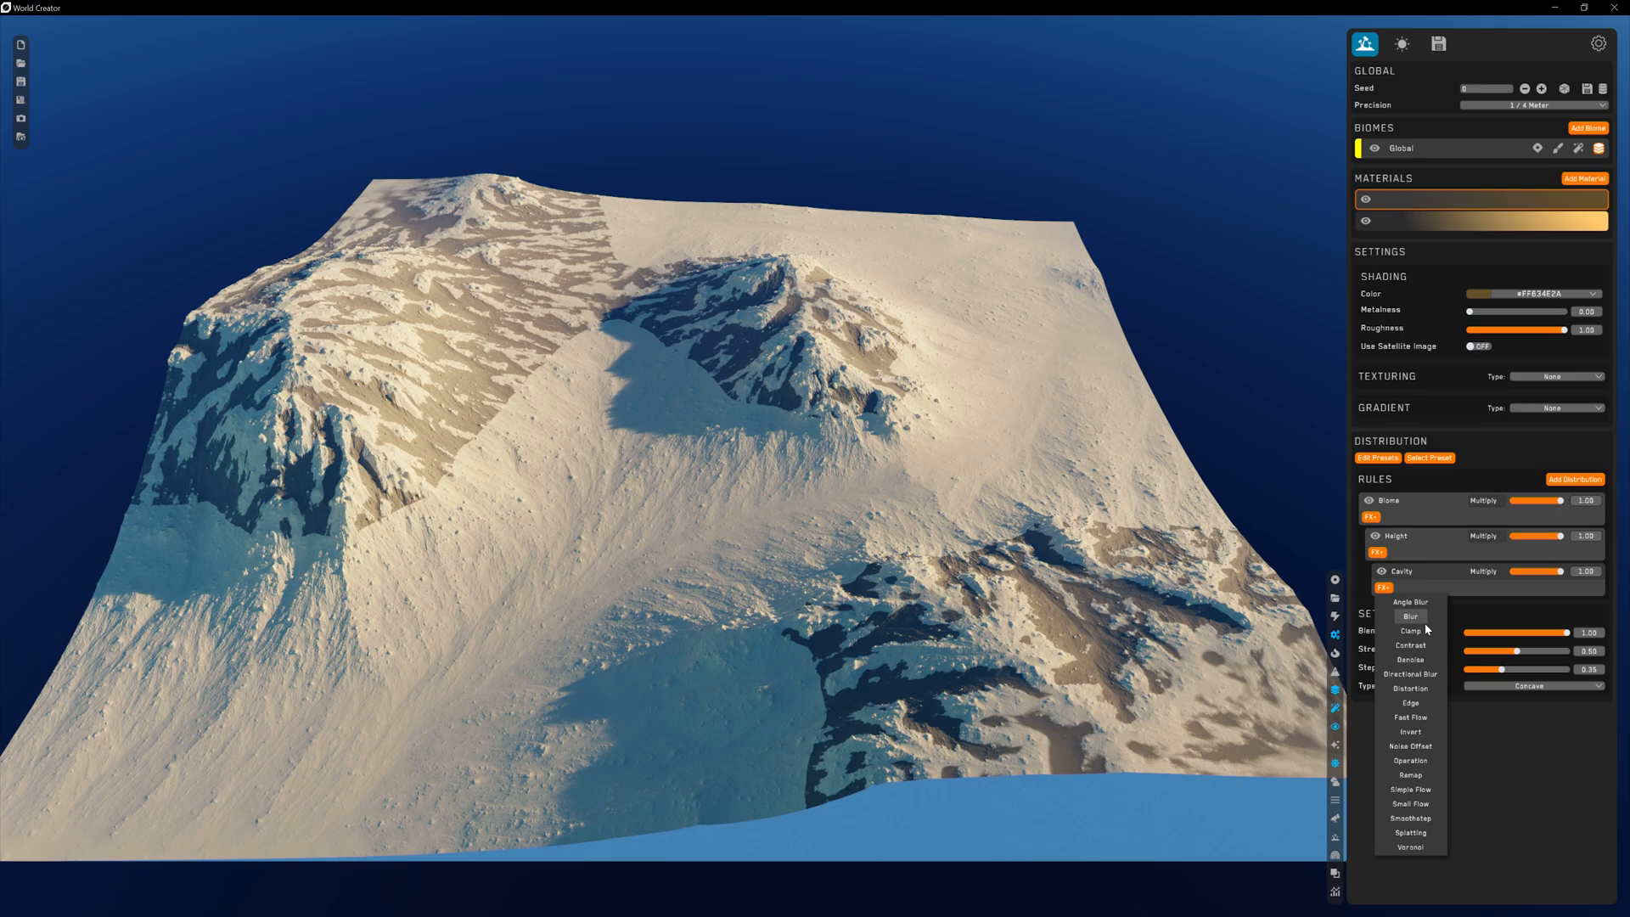
pyautogui.moveTo(1411, 747)
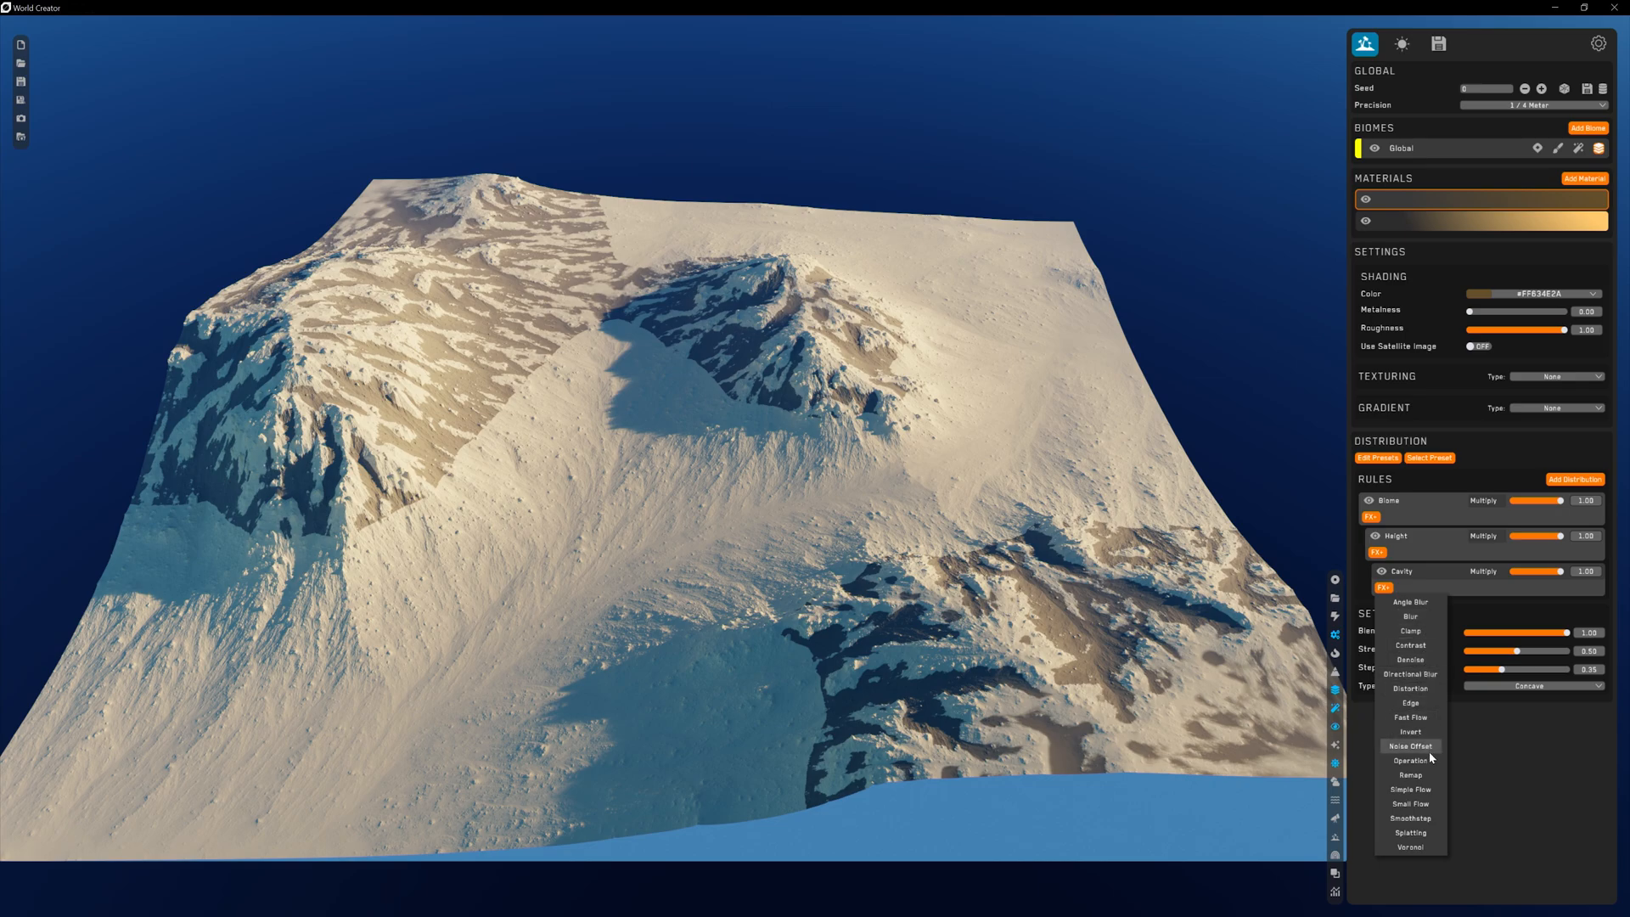
pyautogui.moveTo(1409, 846)
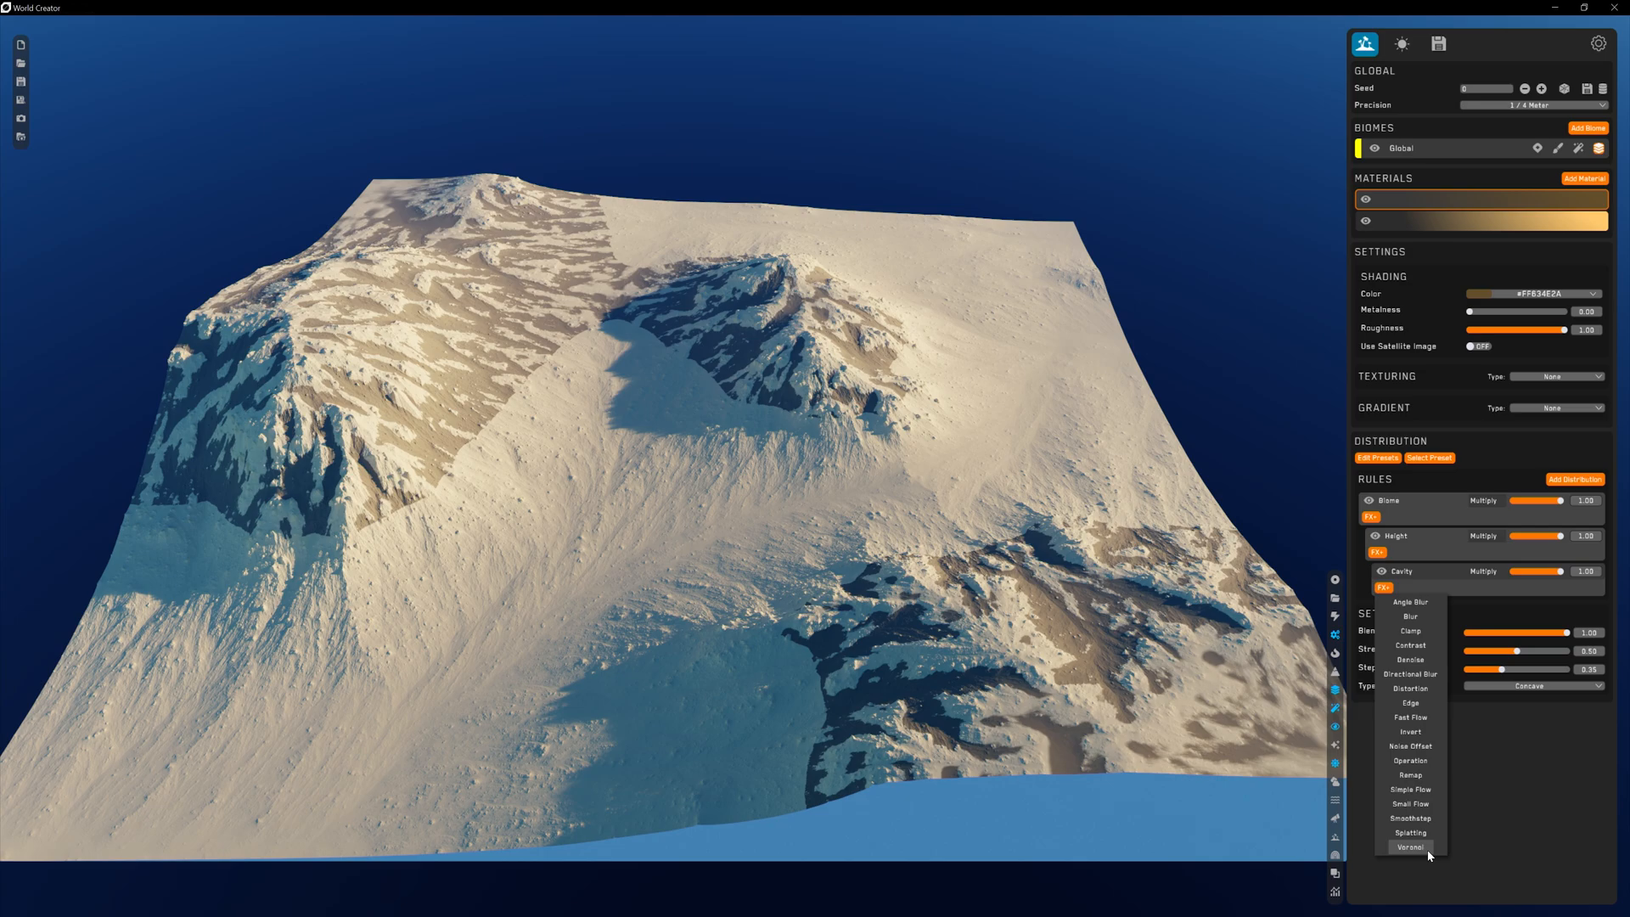
pyautogui.moveTo(1392, 659)
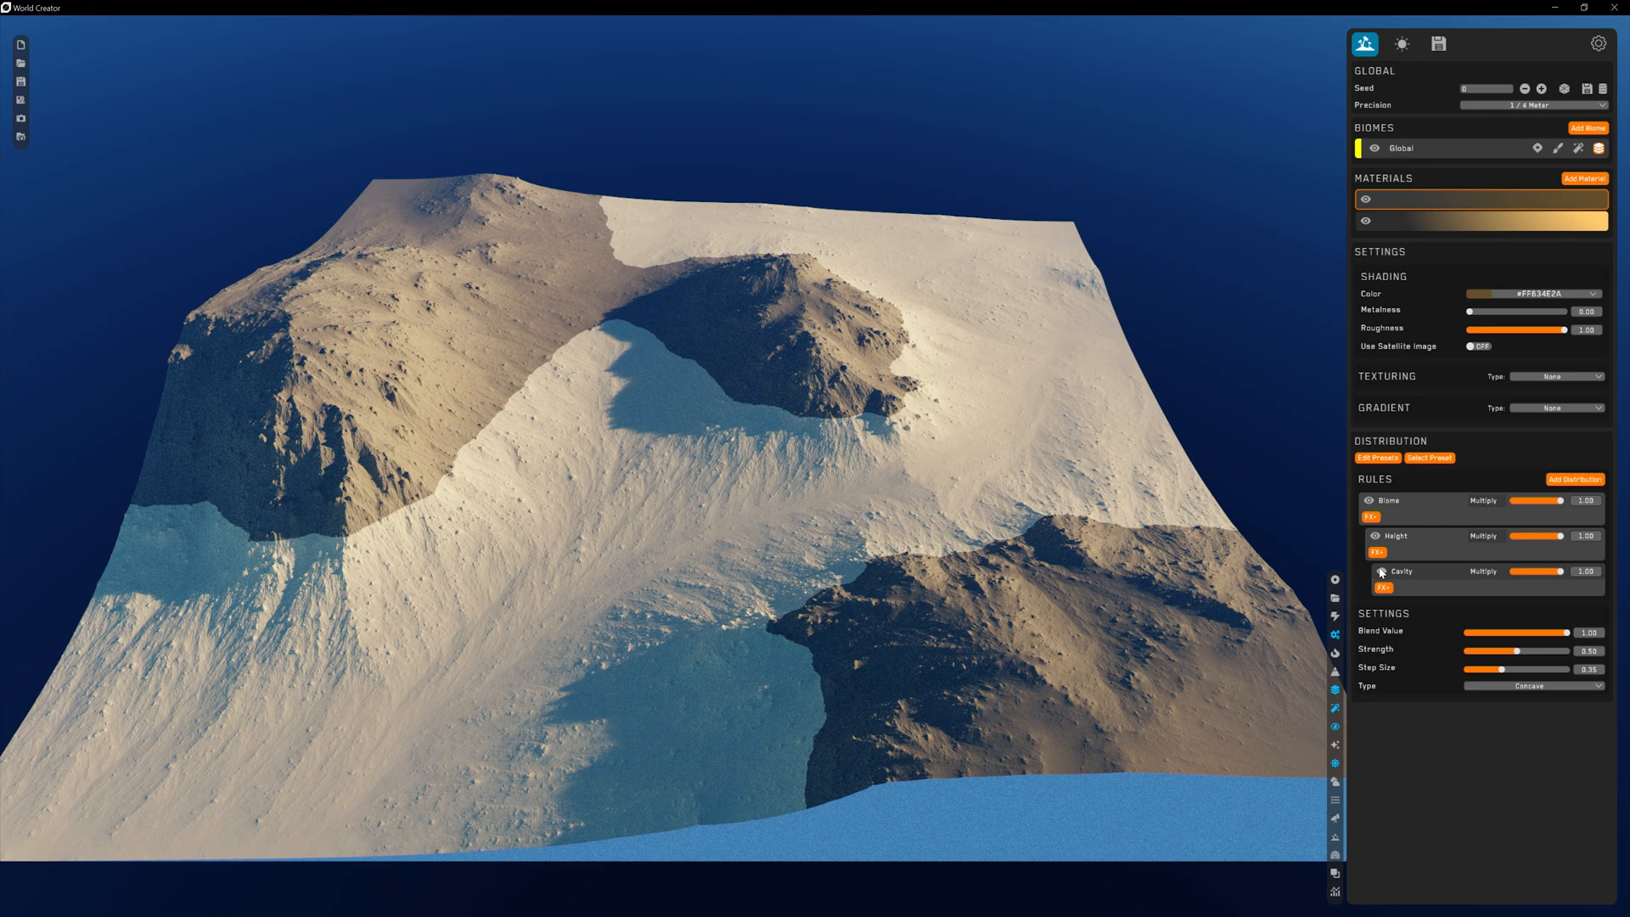
pyautogui.click(1372, 552)
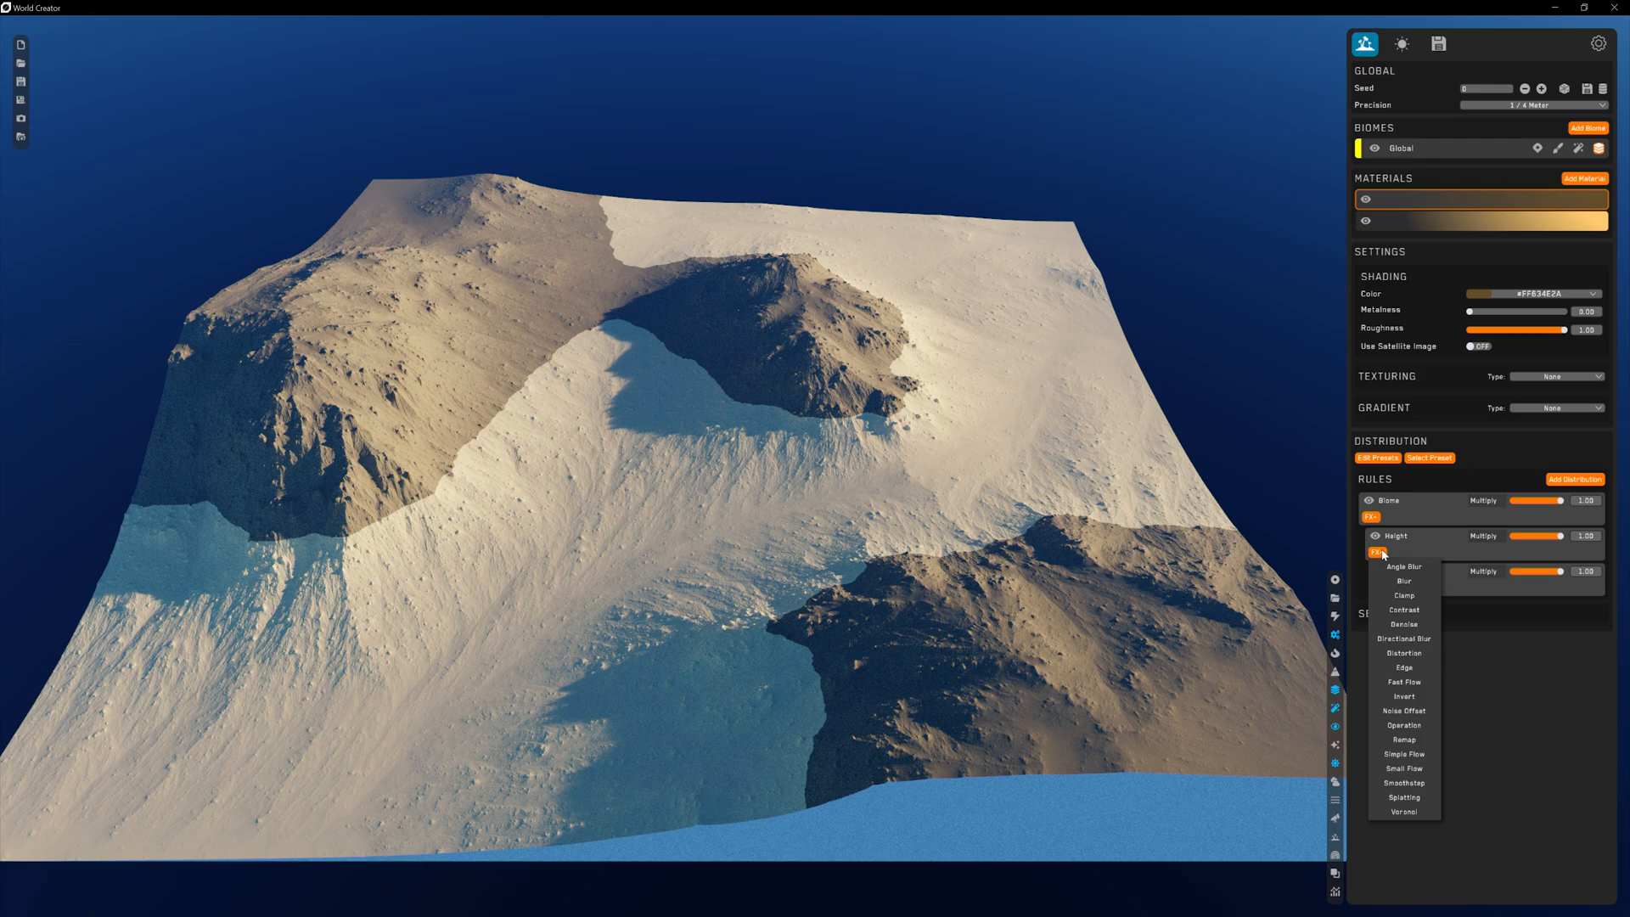
pyautogui.moveTo(1404, 652)
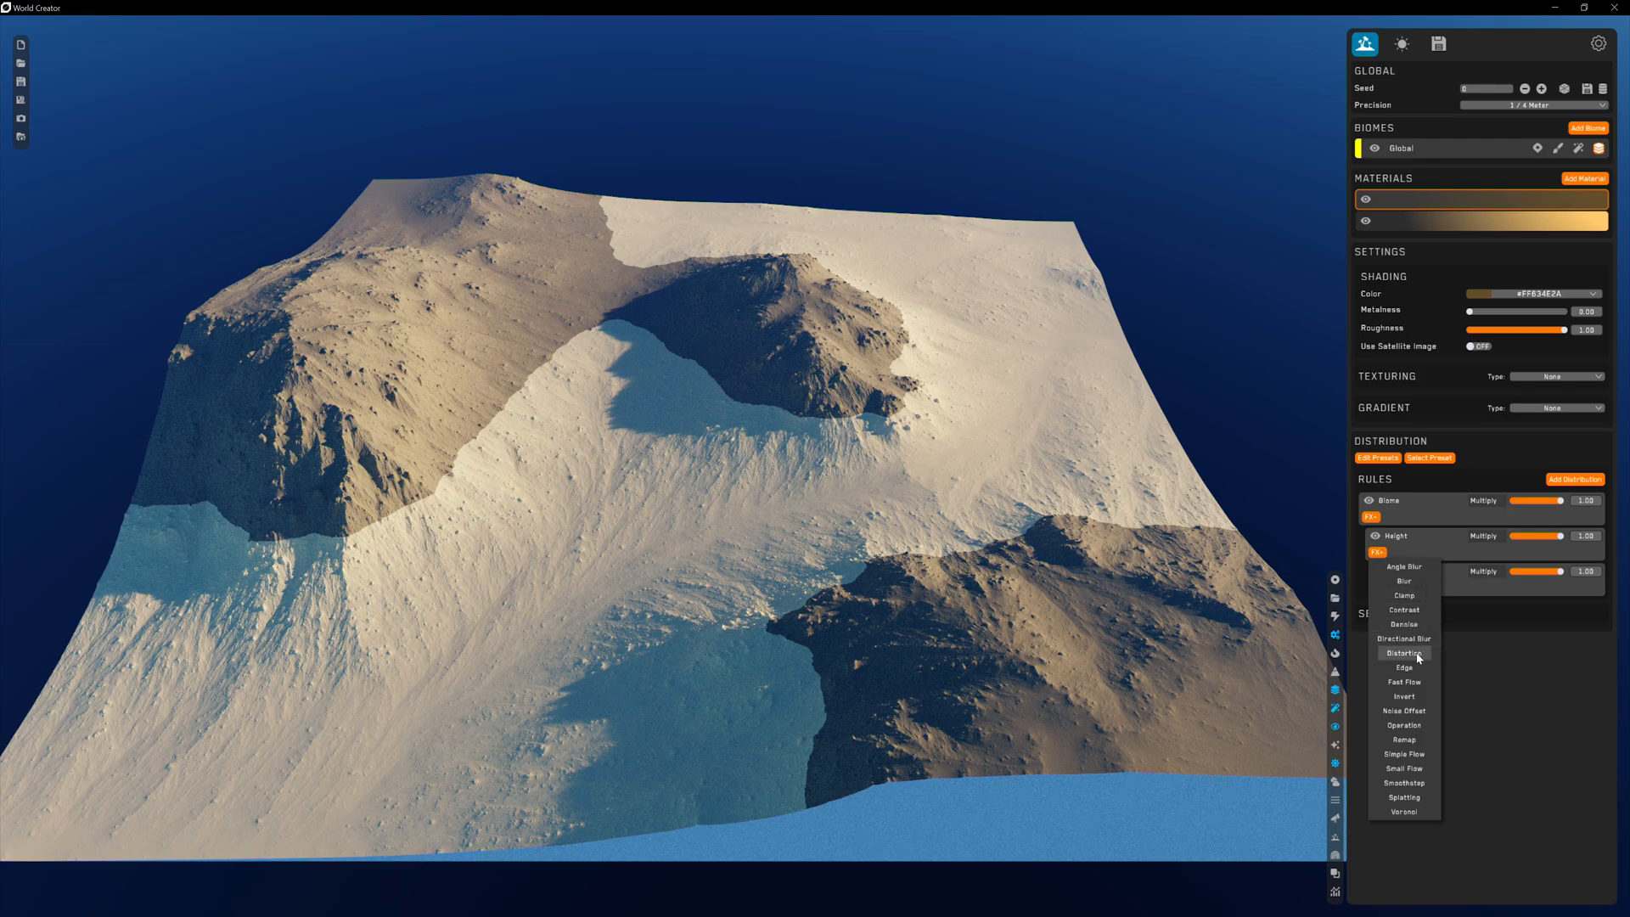
# Stack Distortion, Small Flow and Blur on the height rule and adjust the Blur Strength
pyautogui.click(1404, 652)
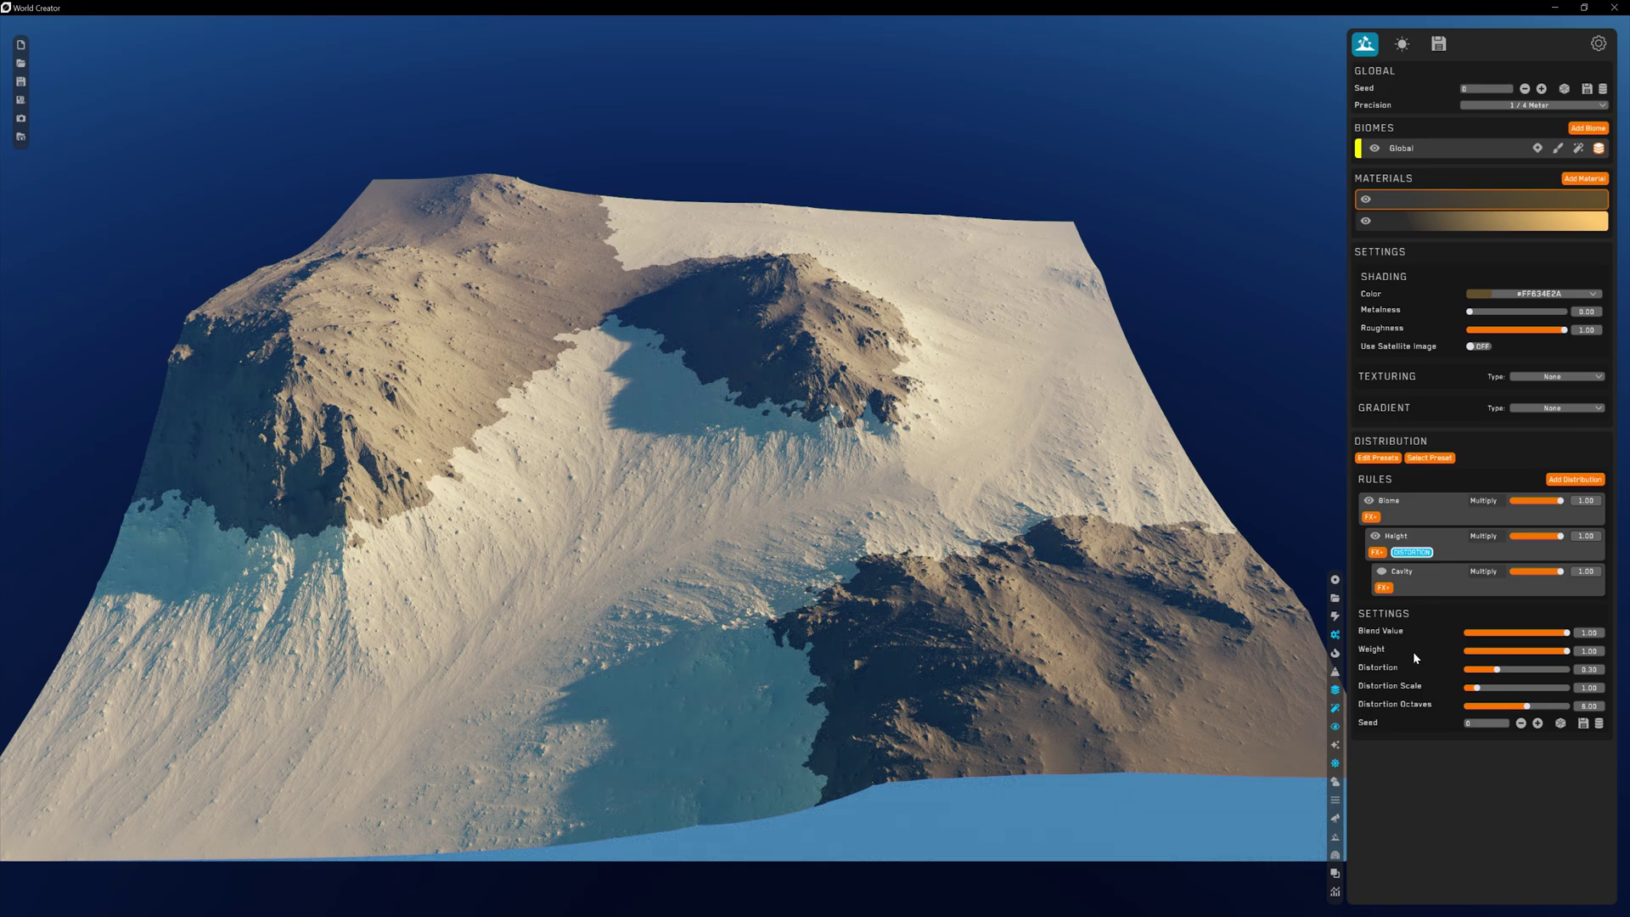
pyautogui.moveTo(1460, 682)
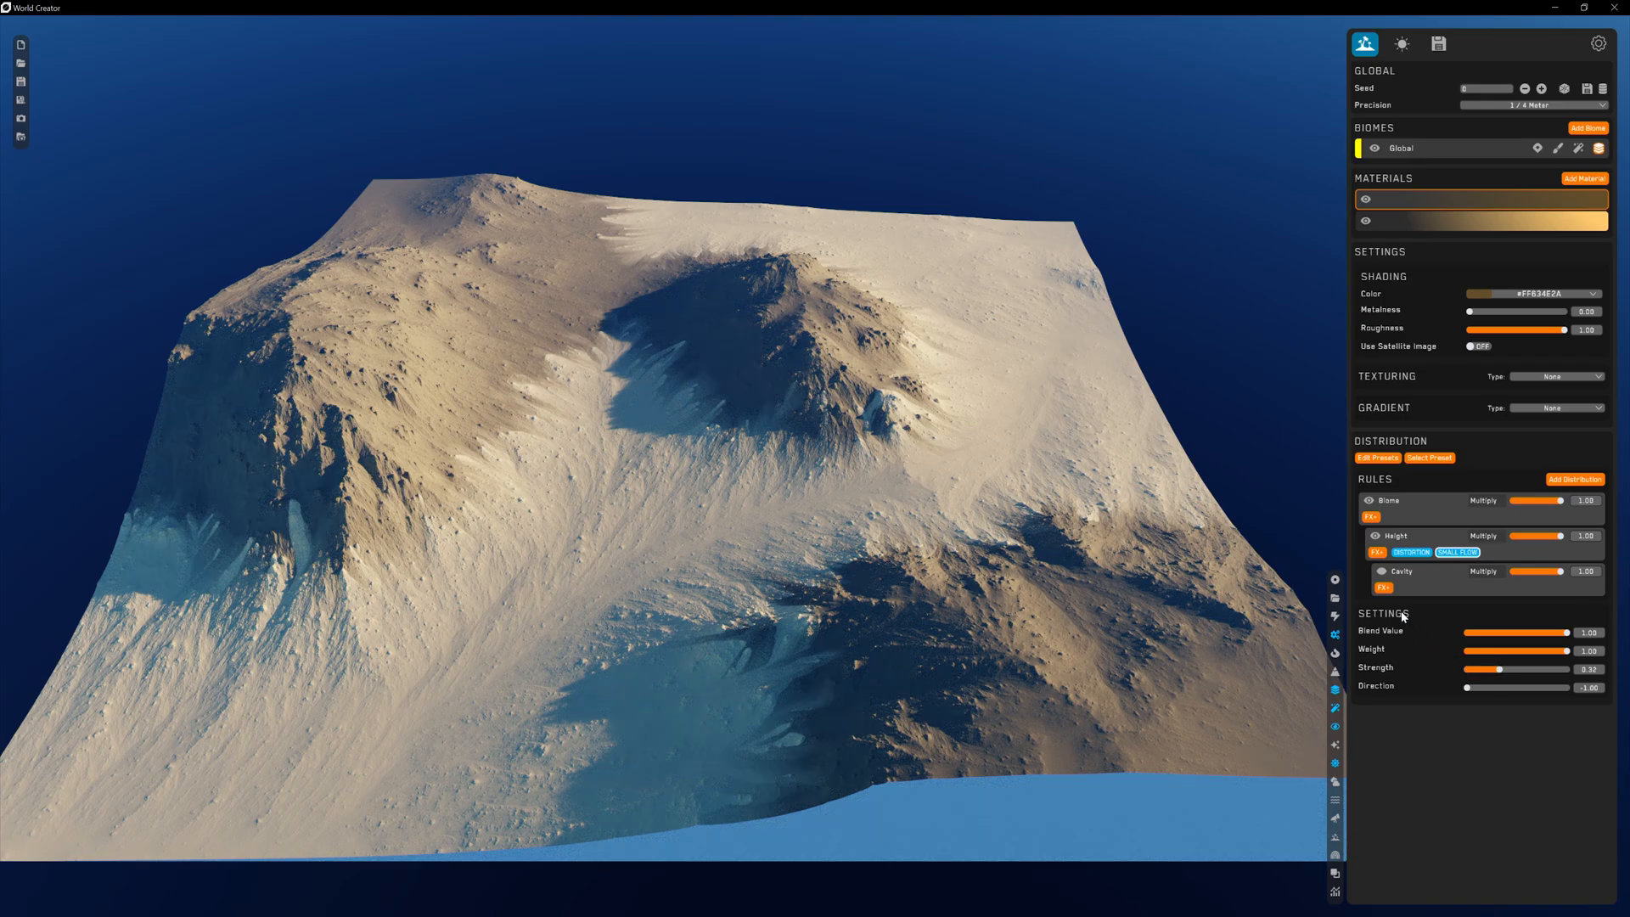
pyautogui.click(1494, 552)
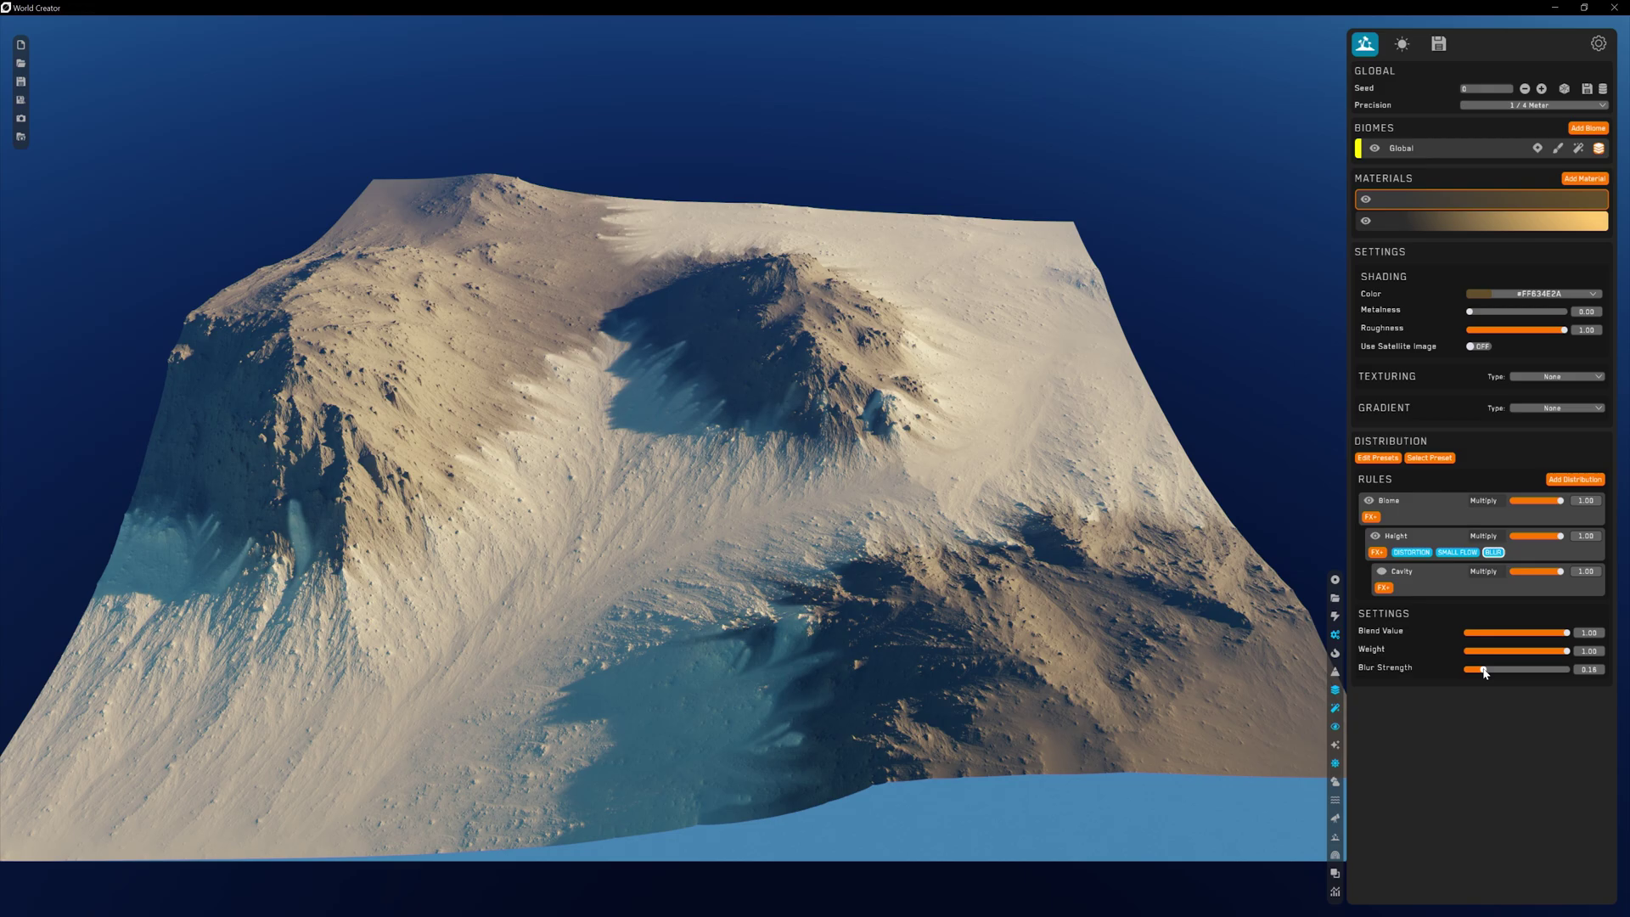
pyautogui.click(1411, 552)
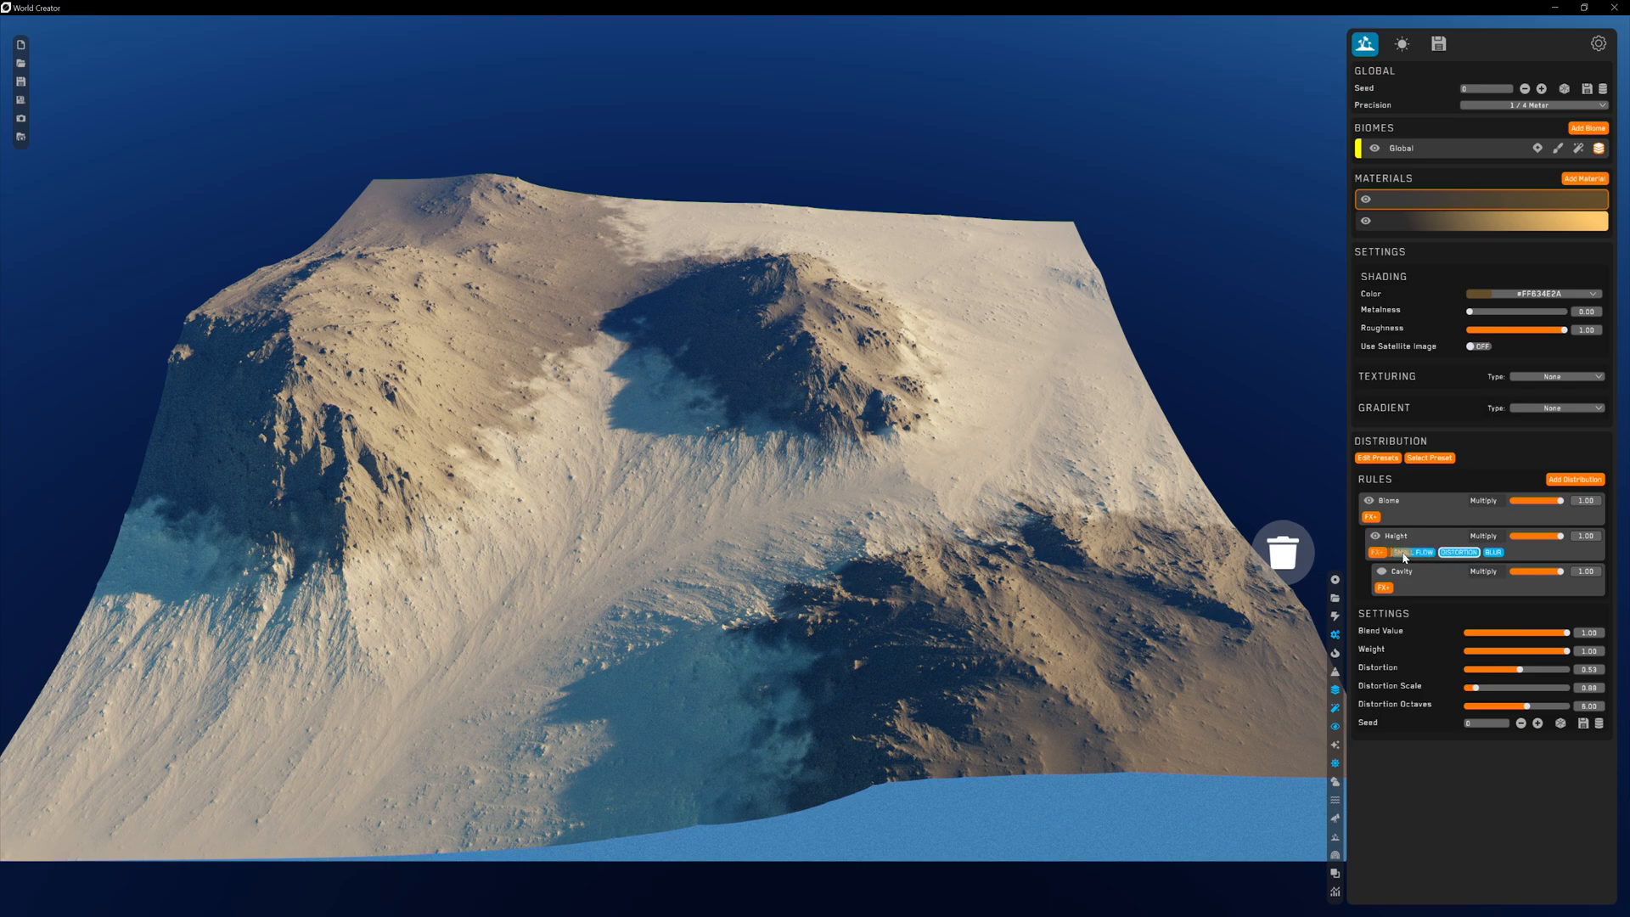
# Move the Distortion chip to the front so the filters run distortion, small flow, blur
pyautogui.click(1411, 552)
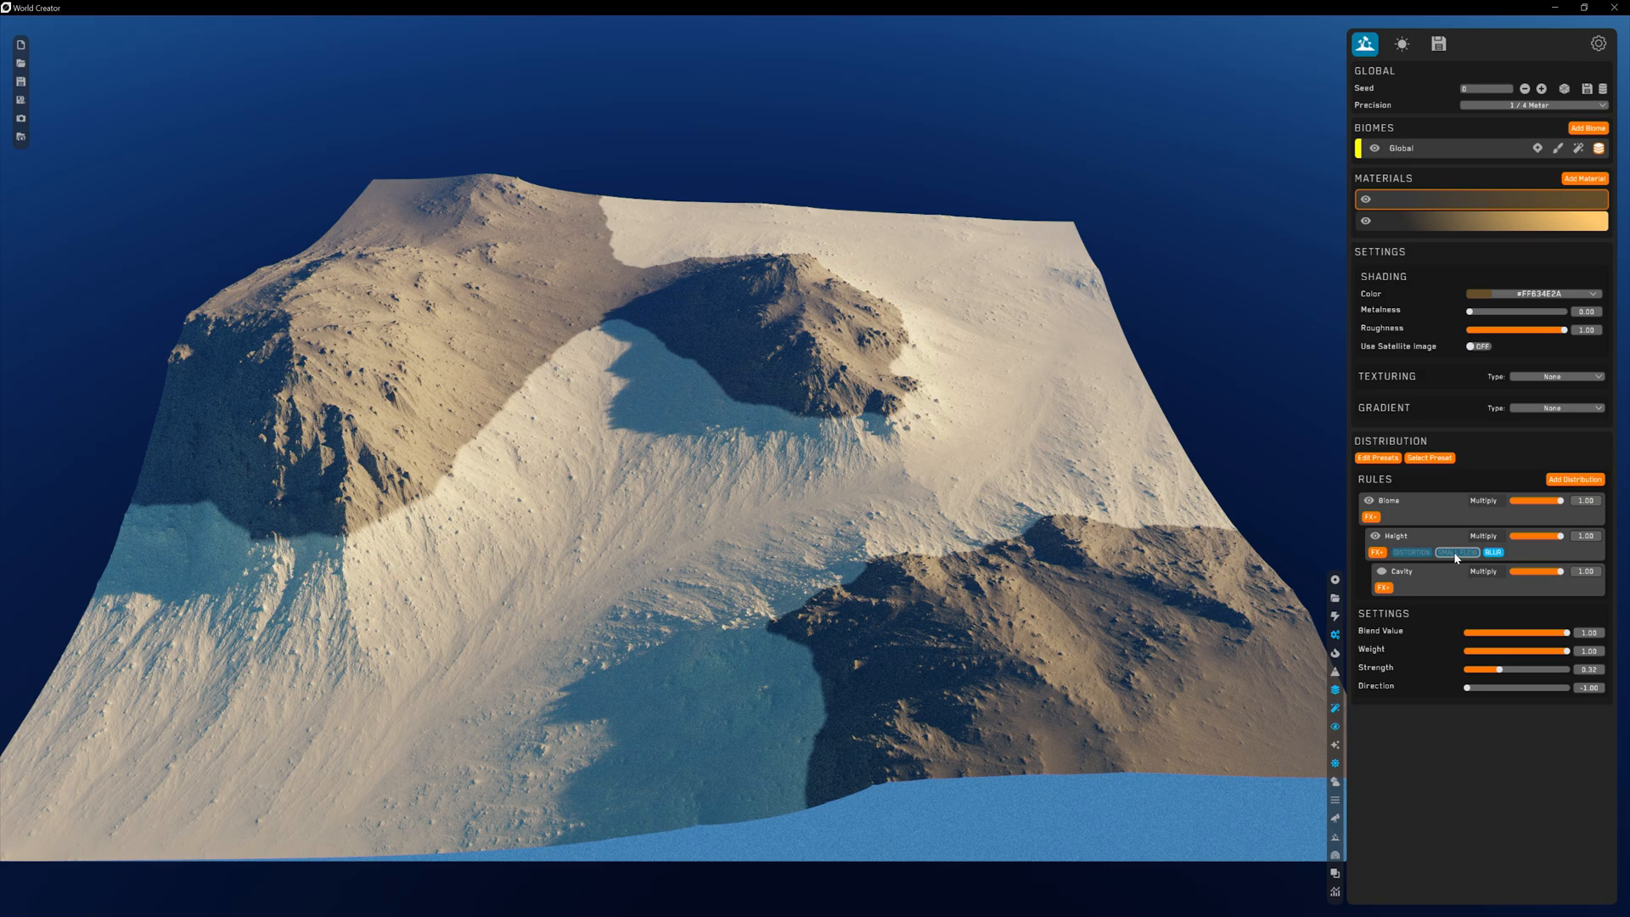
pyautogui.click(1411, 550)
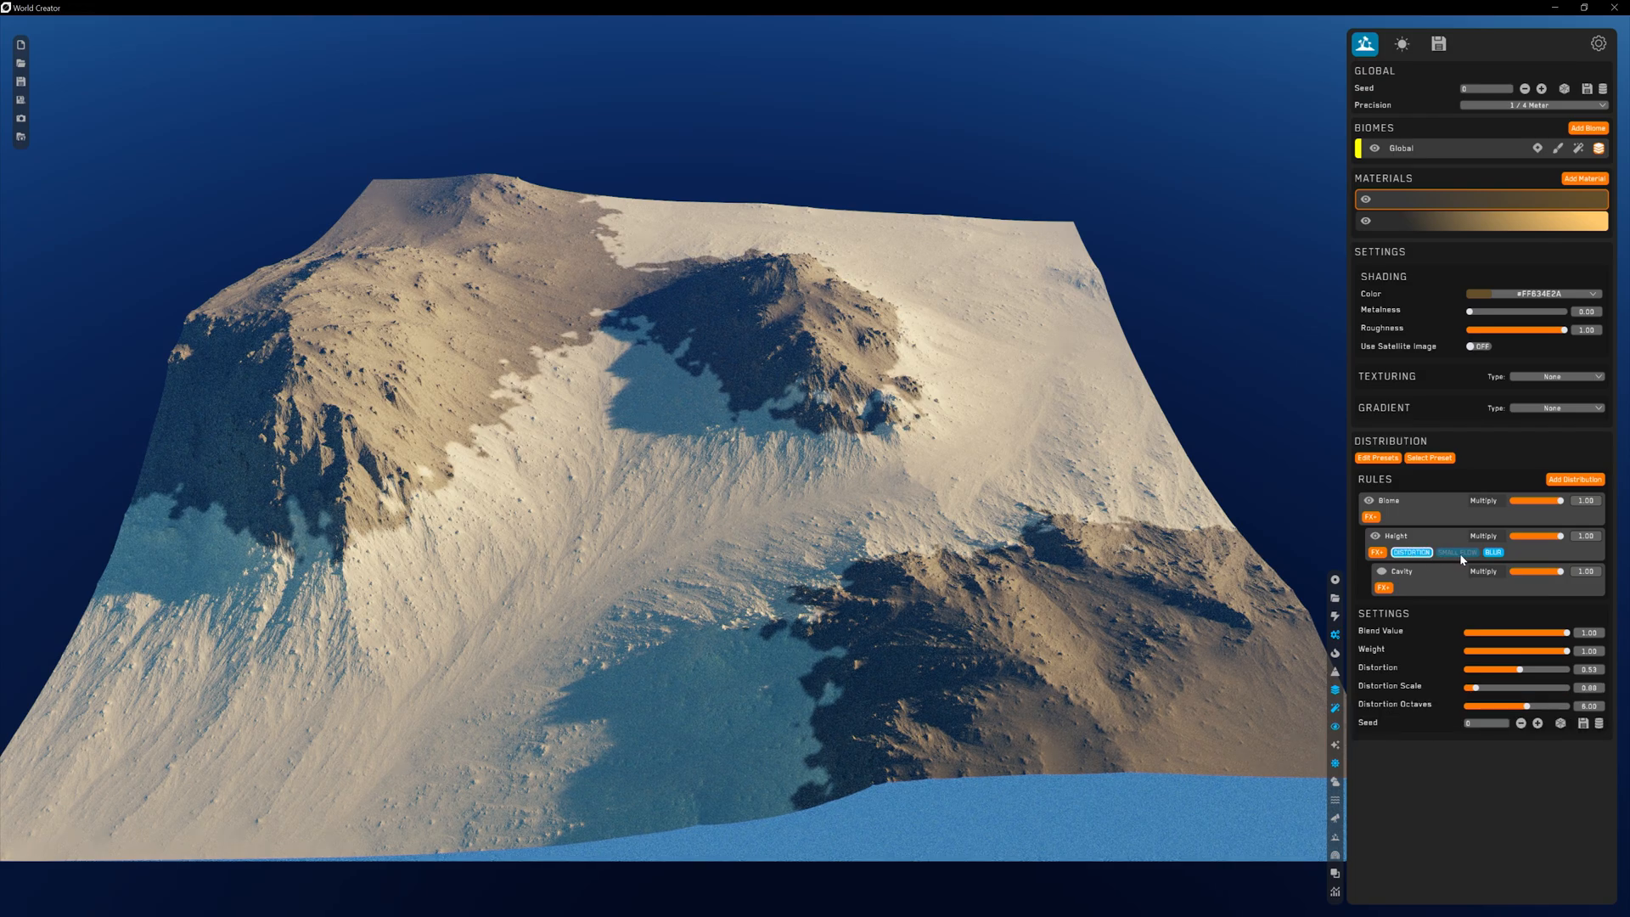
pyautogui.click(1411, 551)
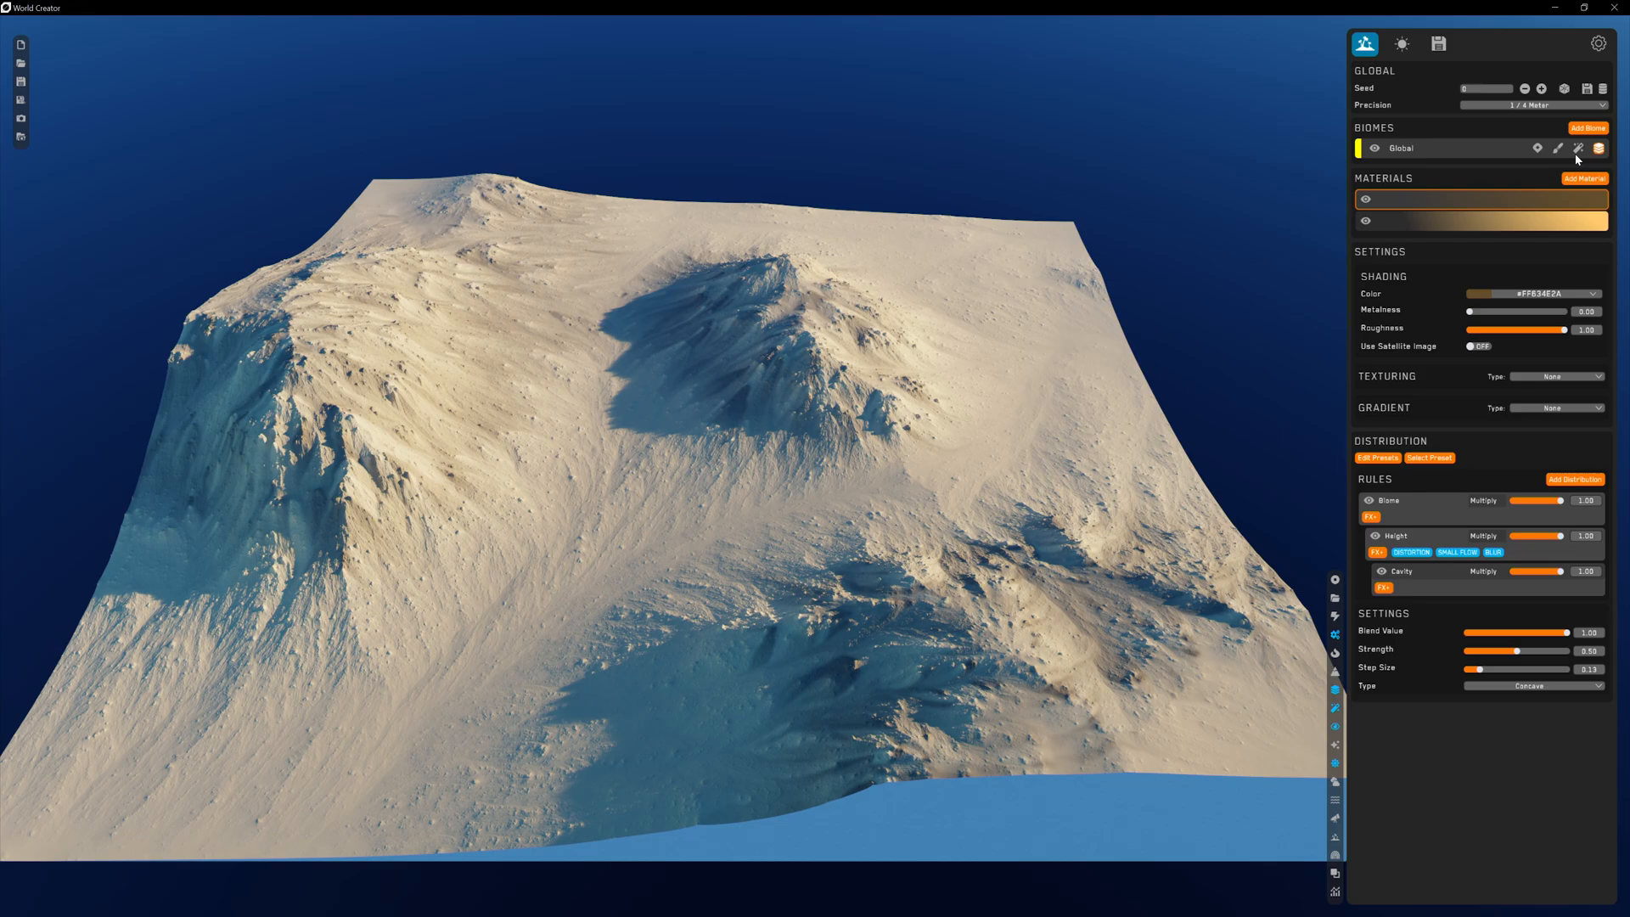
# Add a Sediment Complex filter restricted by a Slope rule, previewing its heatmap briefly
pyautogui.click(1579, 148)
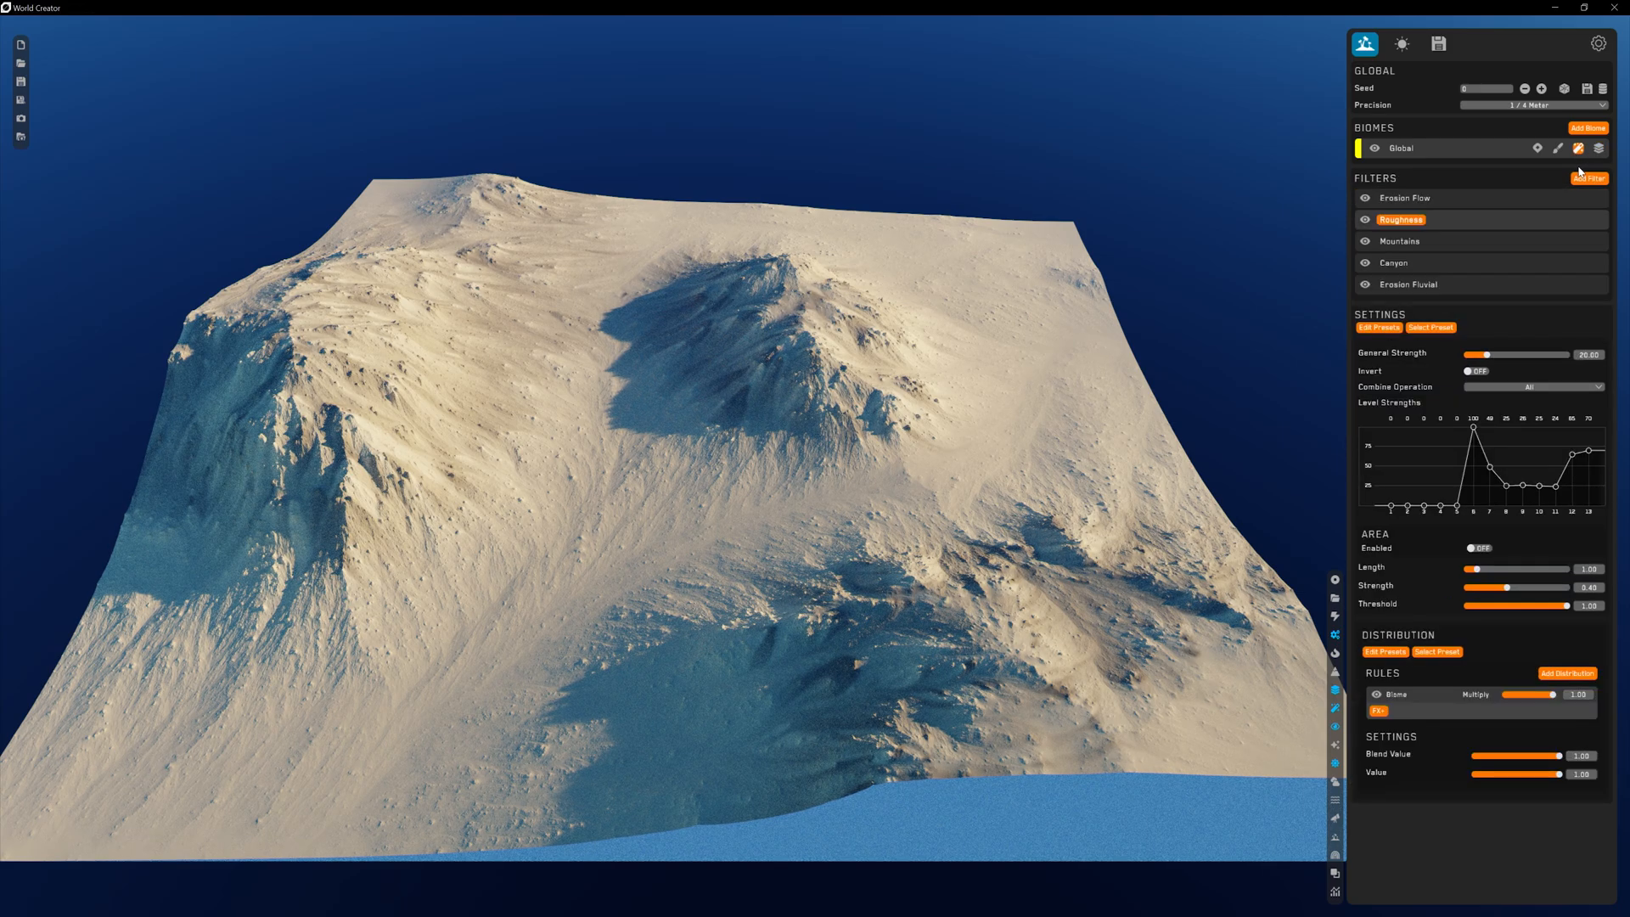
pyautogui.click(1589, 178)
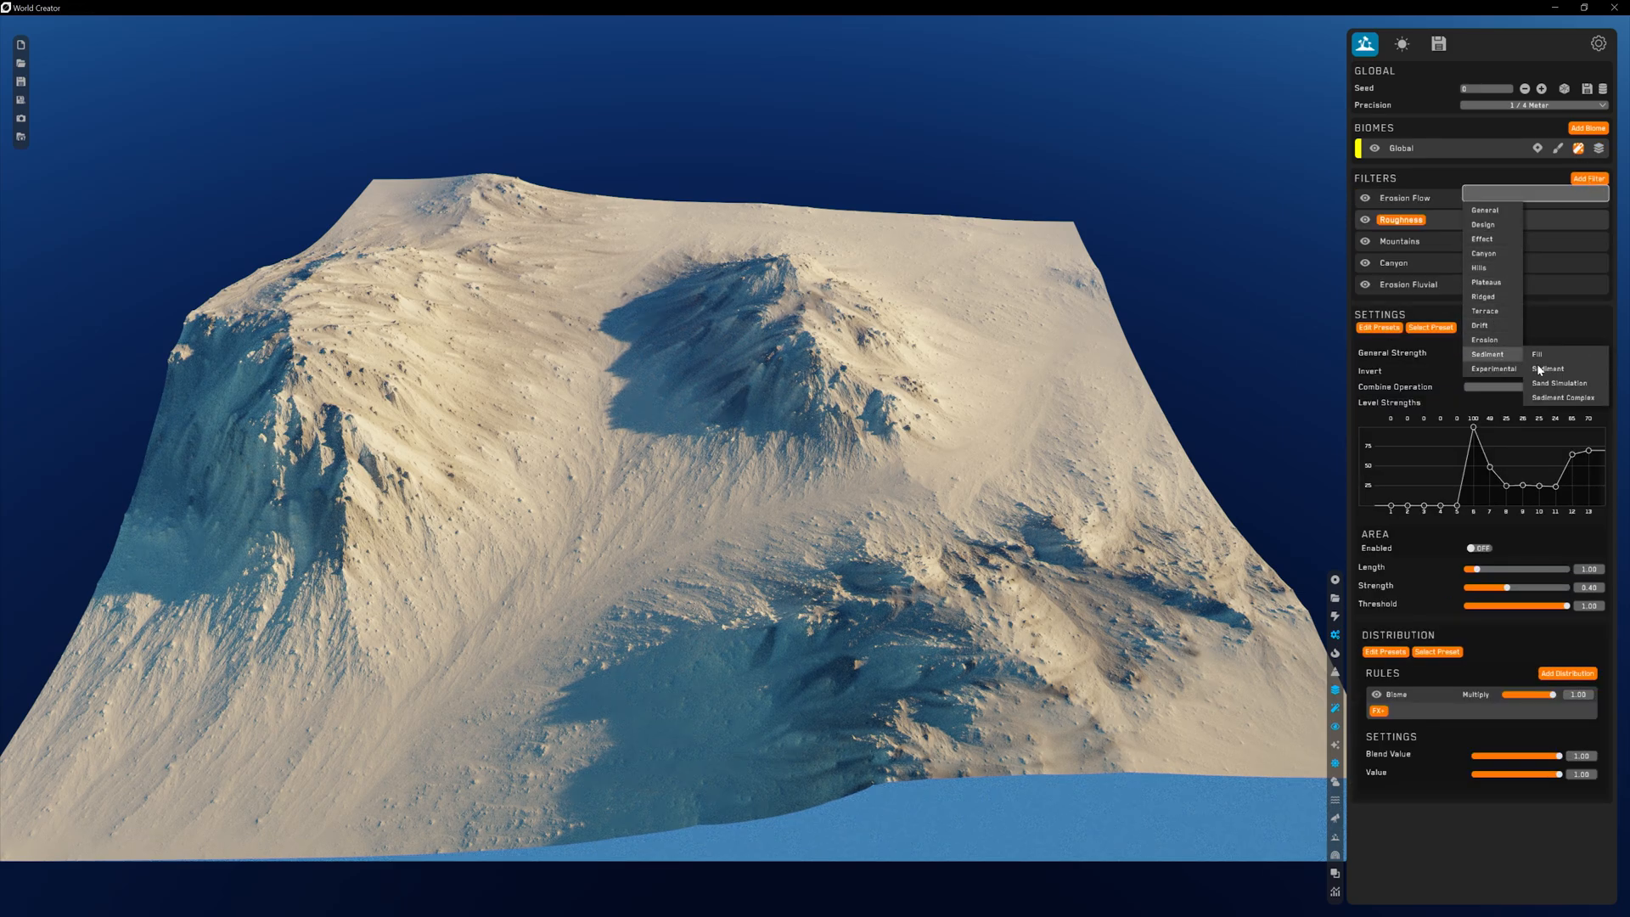
pyautogui.click(1564, 397)
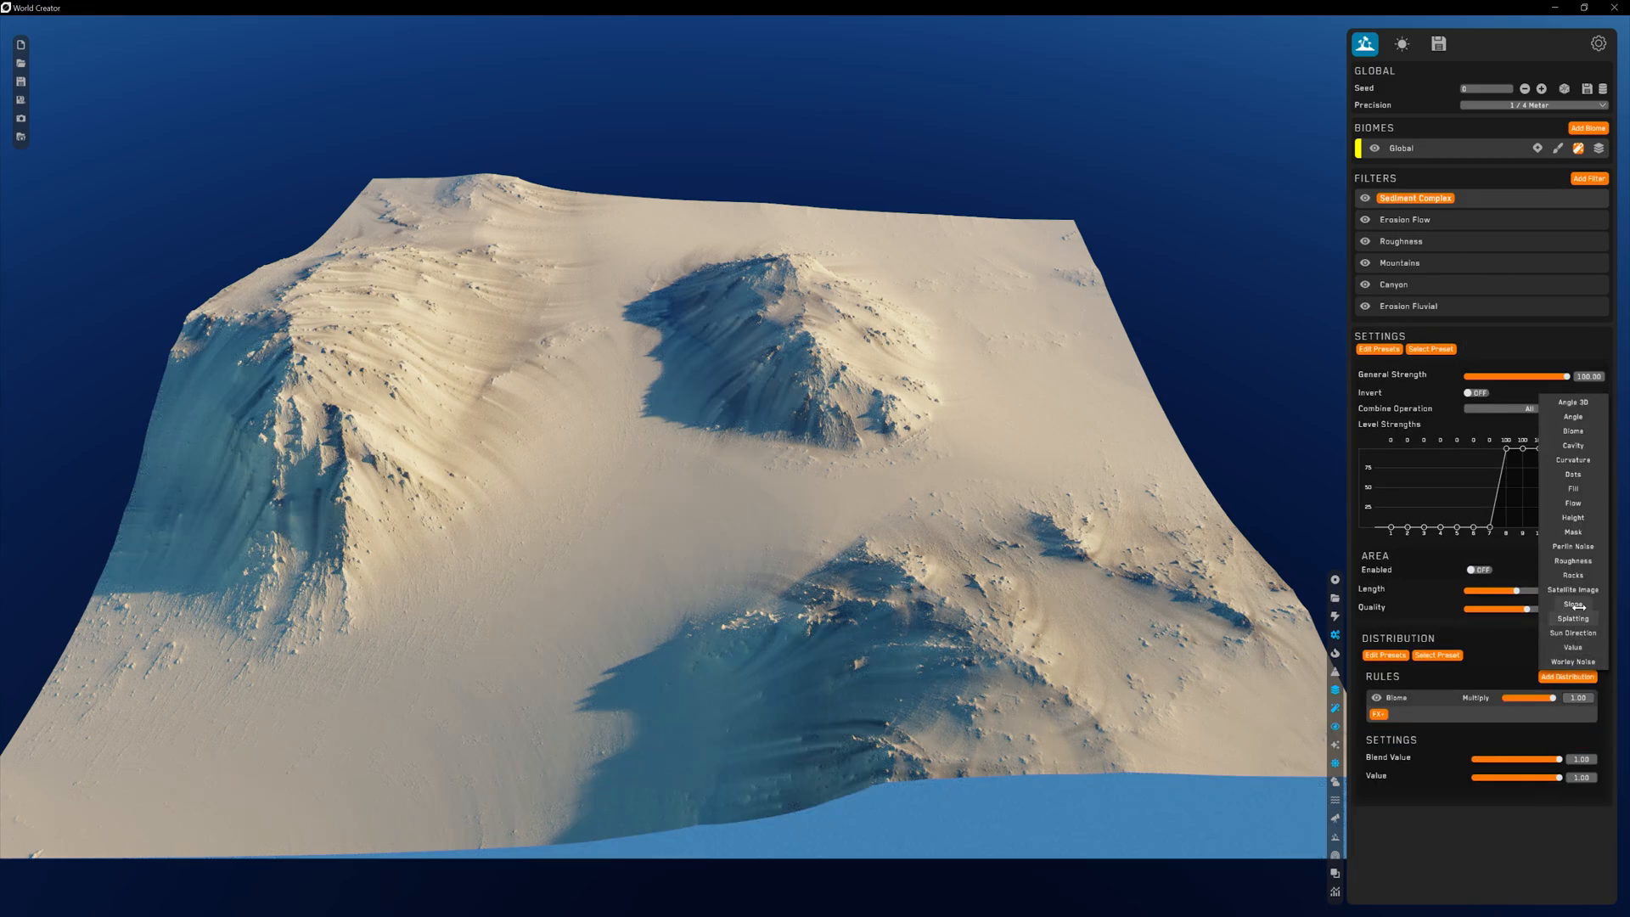
pyautogui.click(1570, 603)
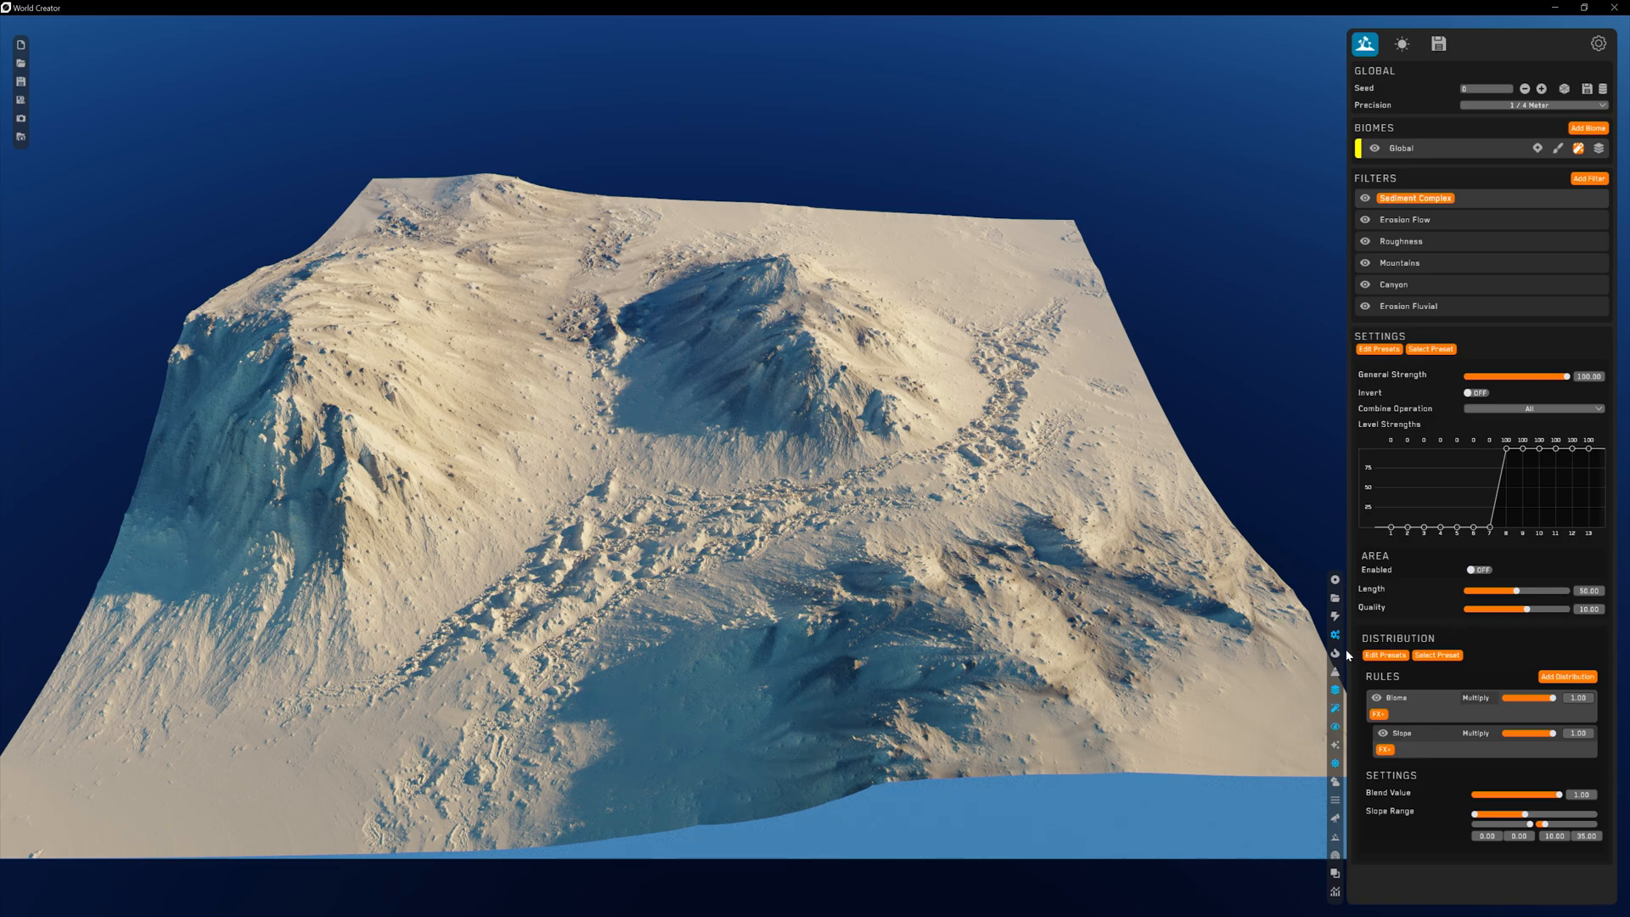
pyautogui.click(1401, 734)
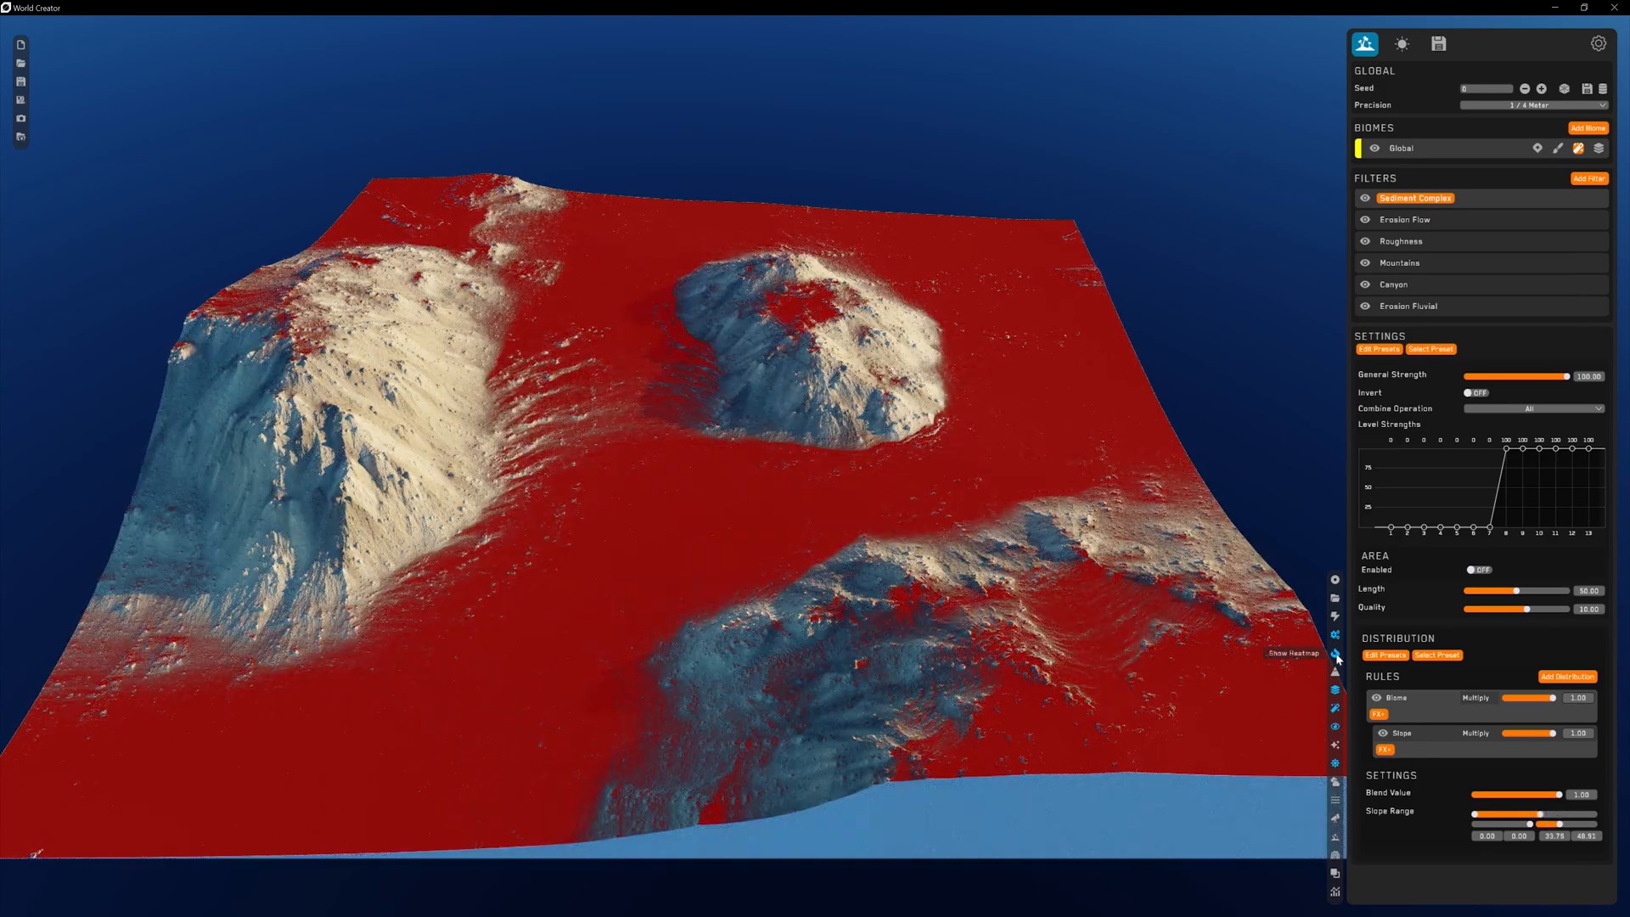
pyautogui.click(1334, 656)
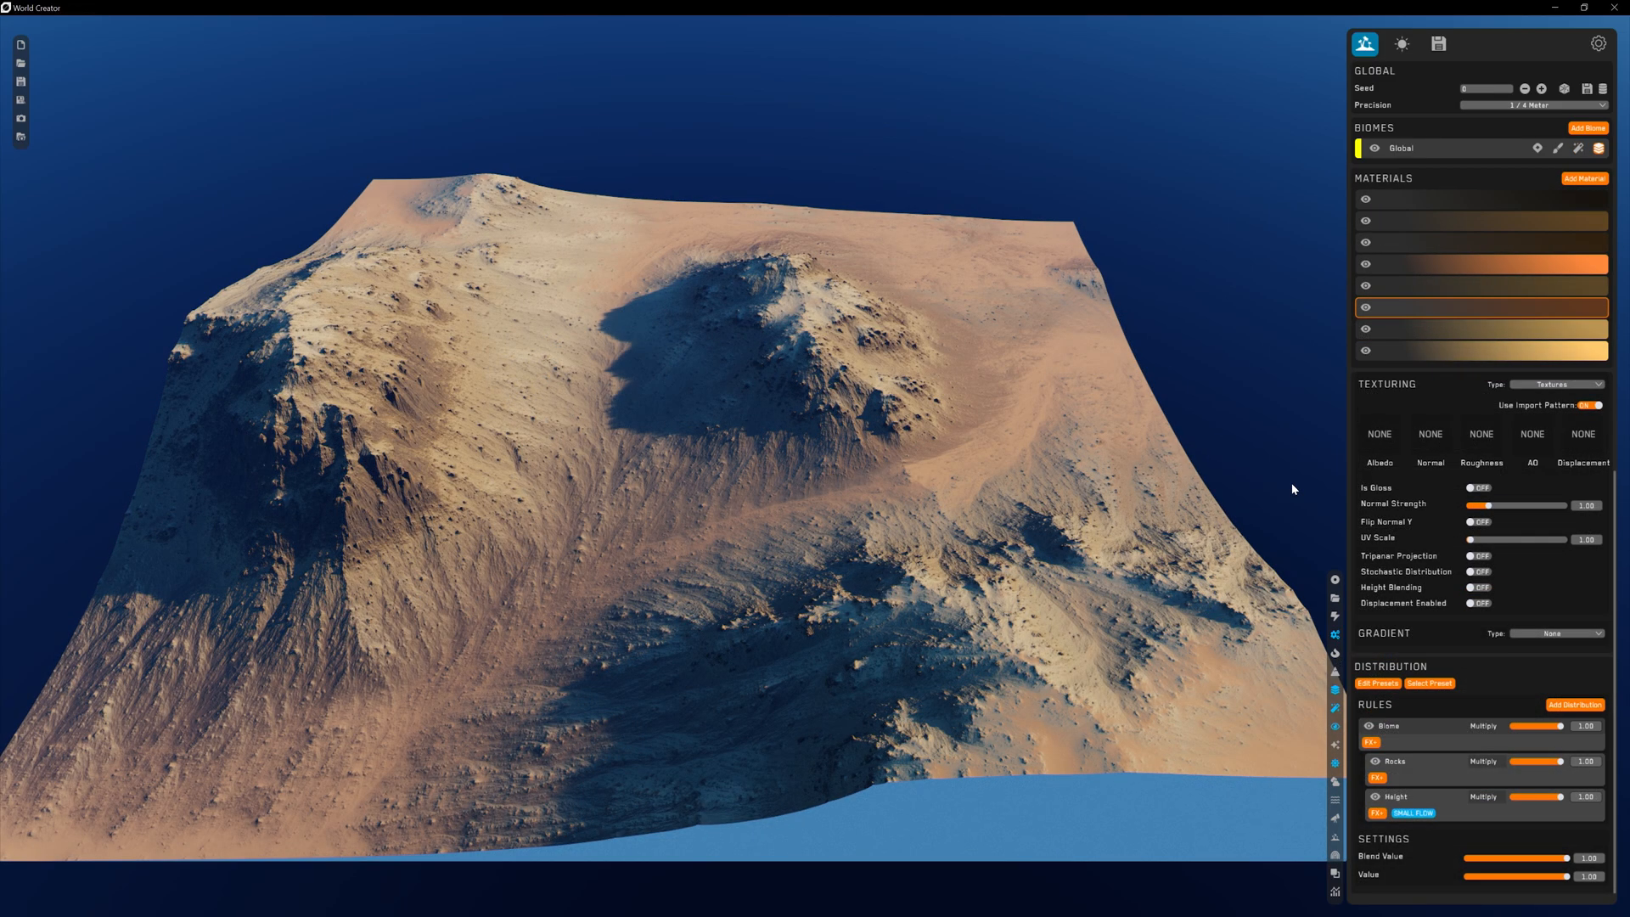
pyautogui.moveTo(1415, 798)
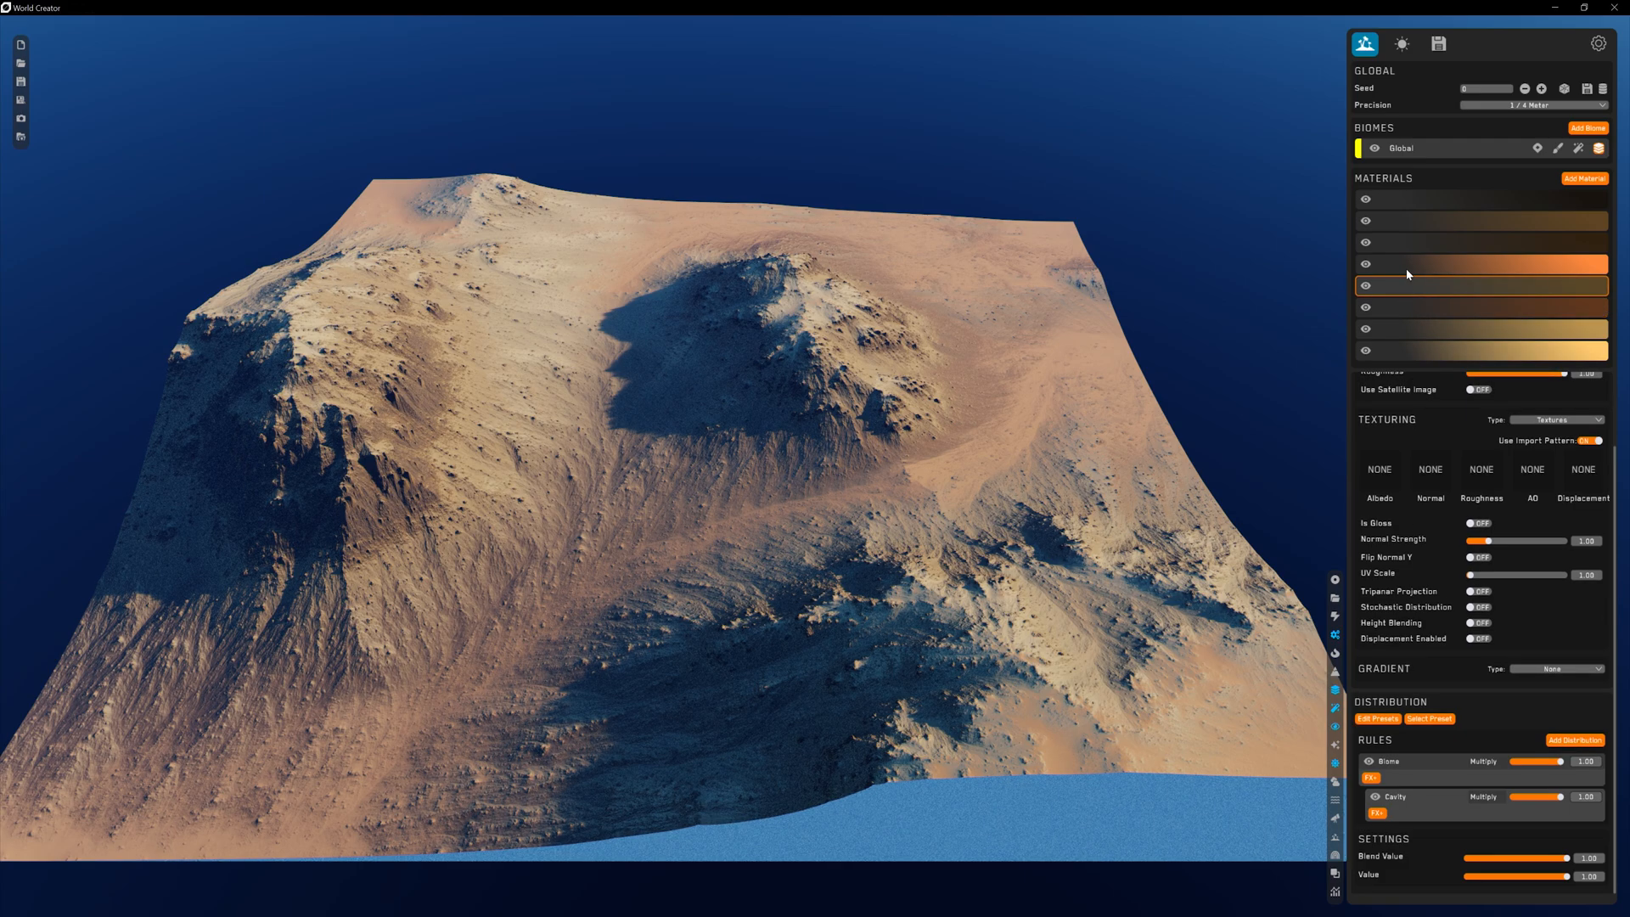
# Re-add a Sediment Complex filter at the top of the stack and return to the materials
pyautogui.click(1577, 148)
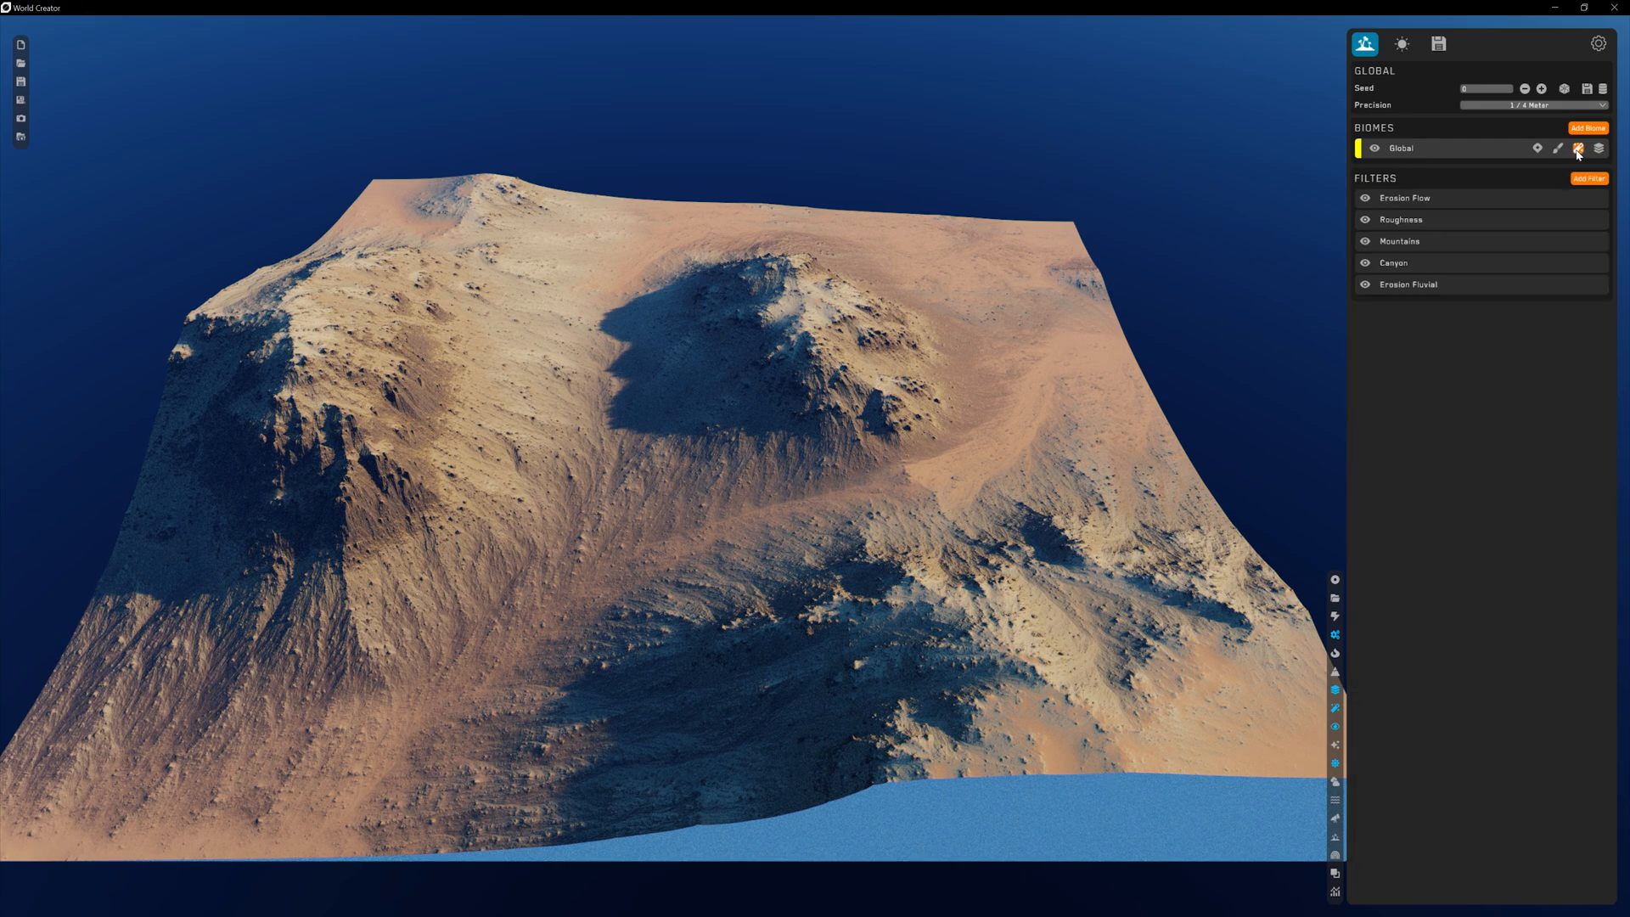
pyautogui.click(1590, 178)
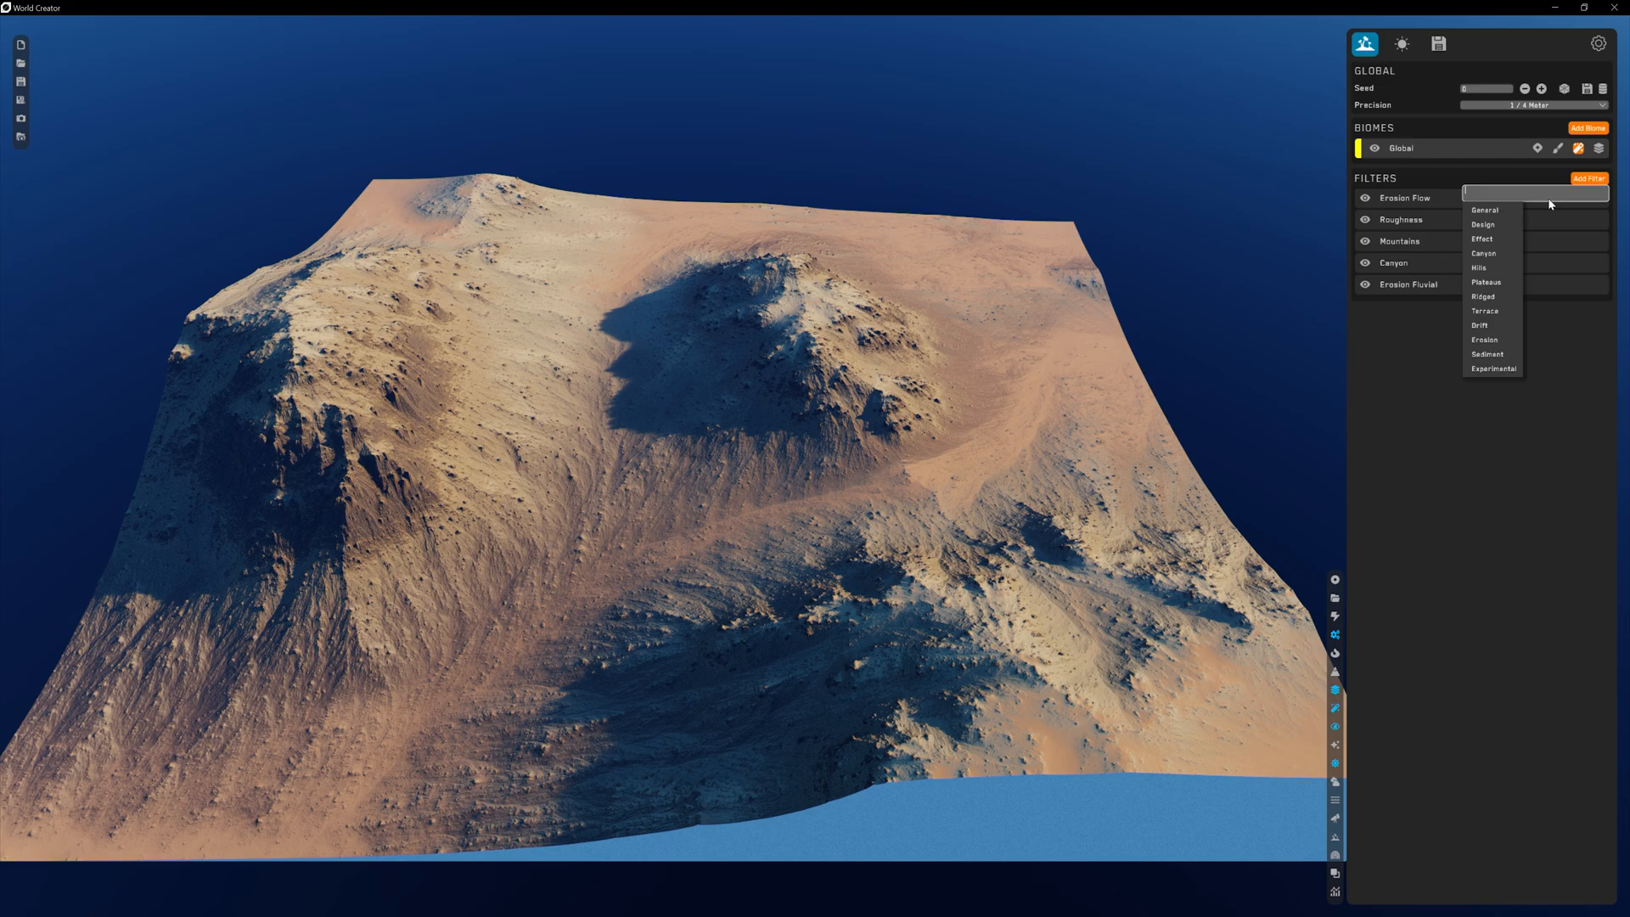
pyautogui.click(1487, 353)
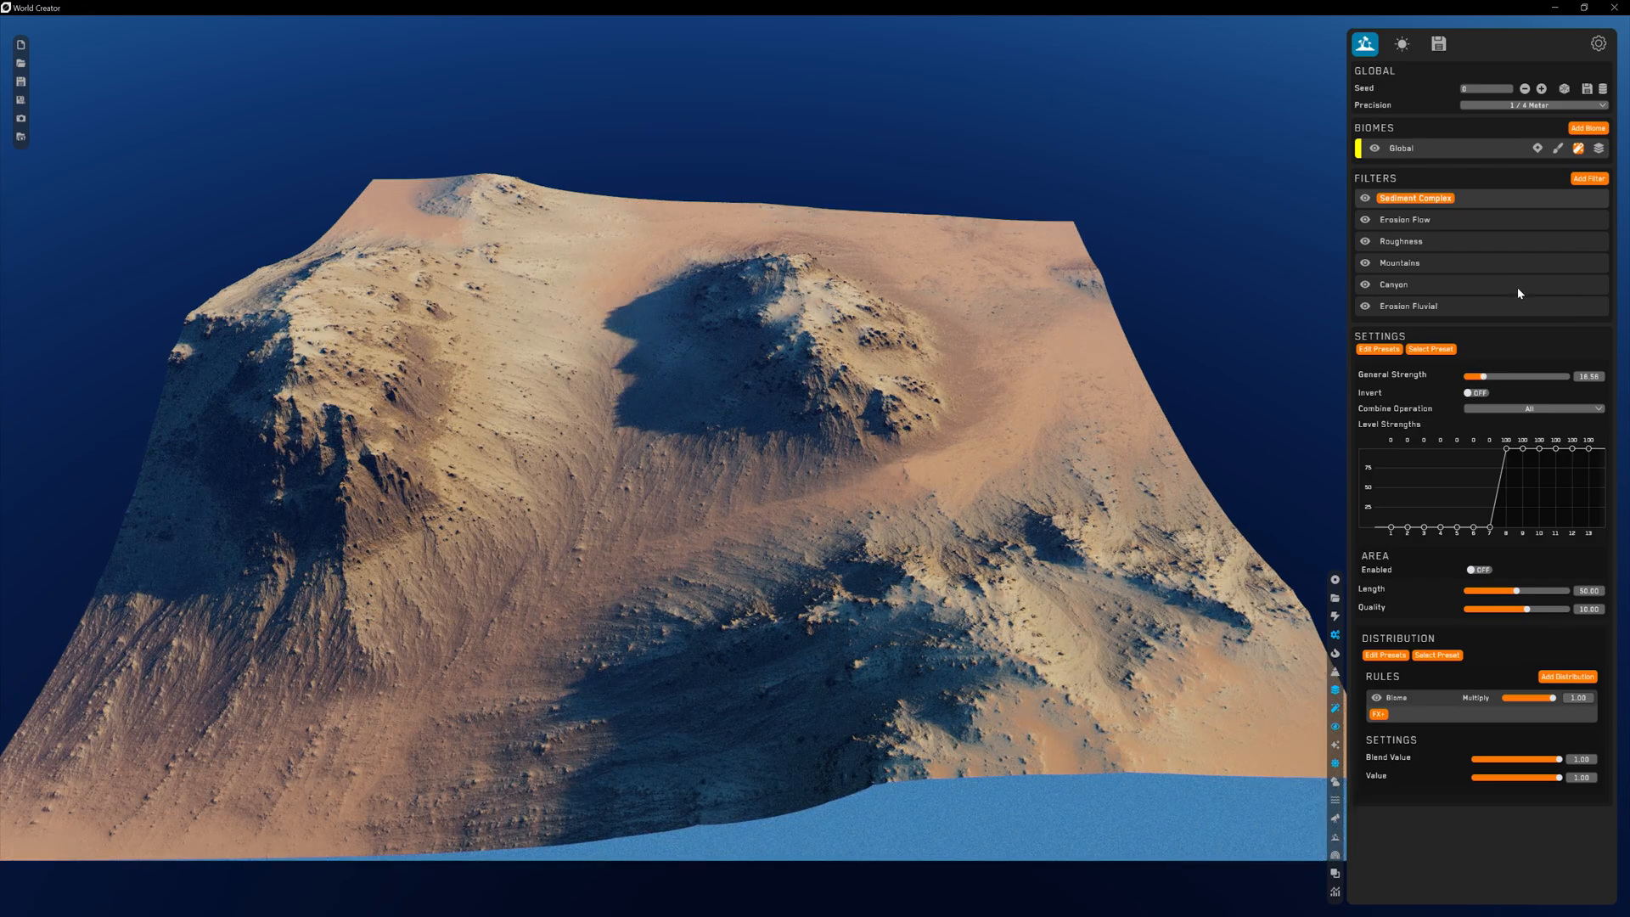
pyautogui.click(1600, 148)
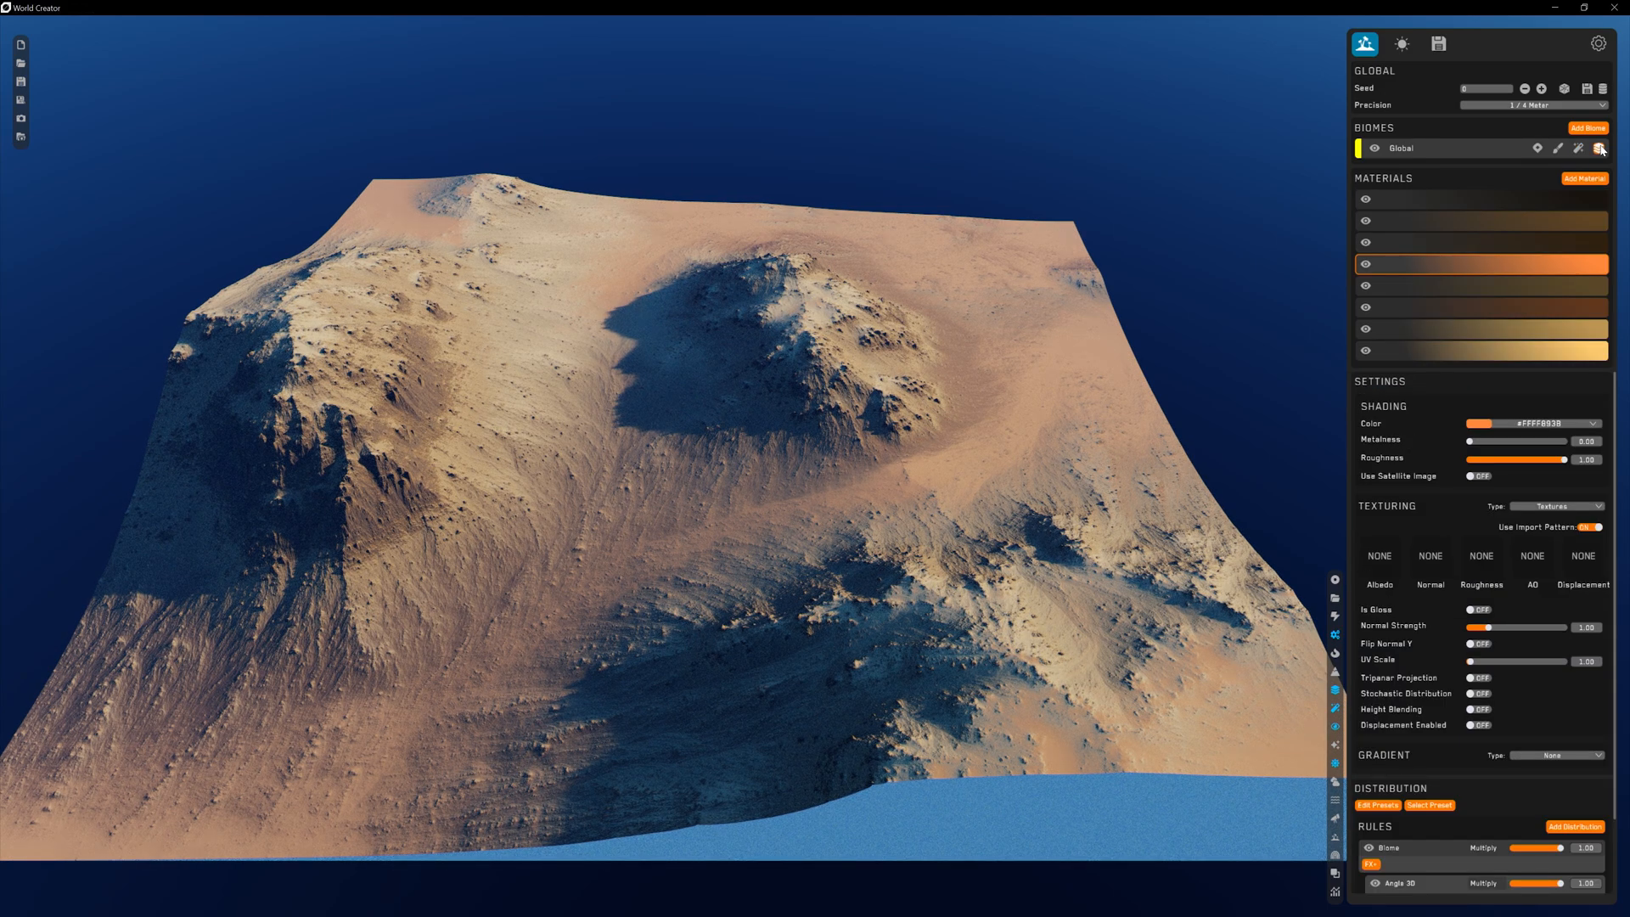